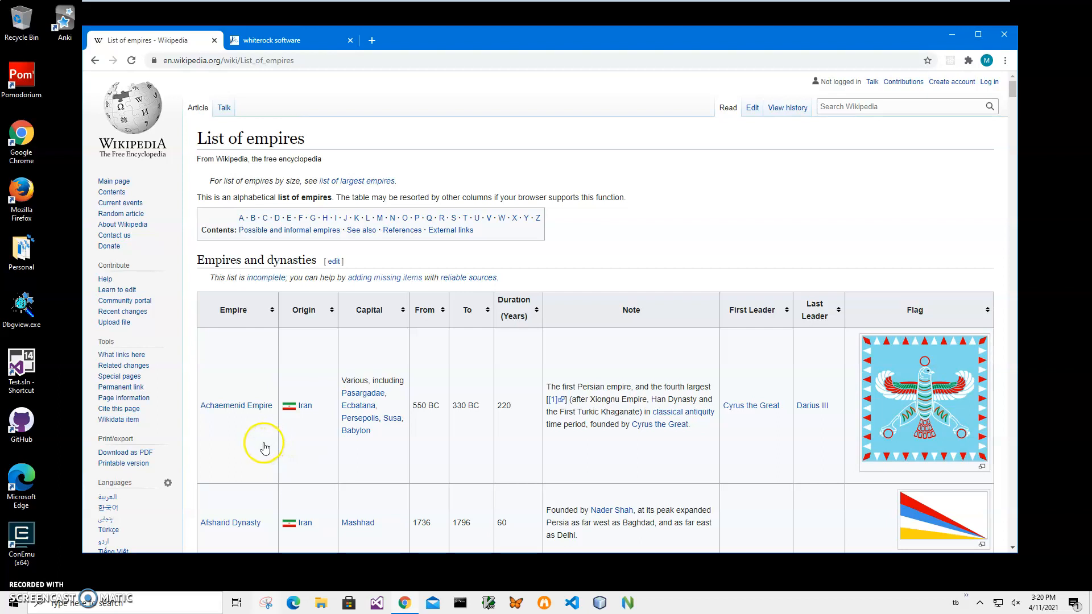
mouse_move(250, 455)
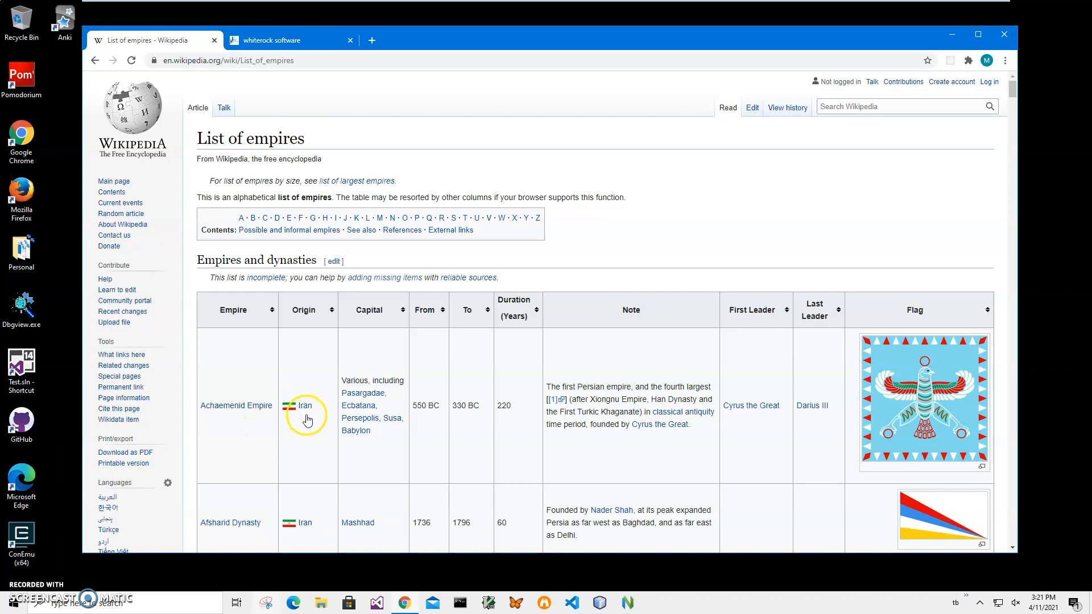
mouse_move(256, 82)
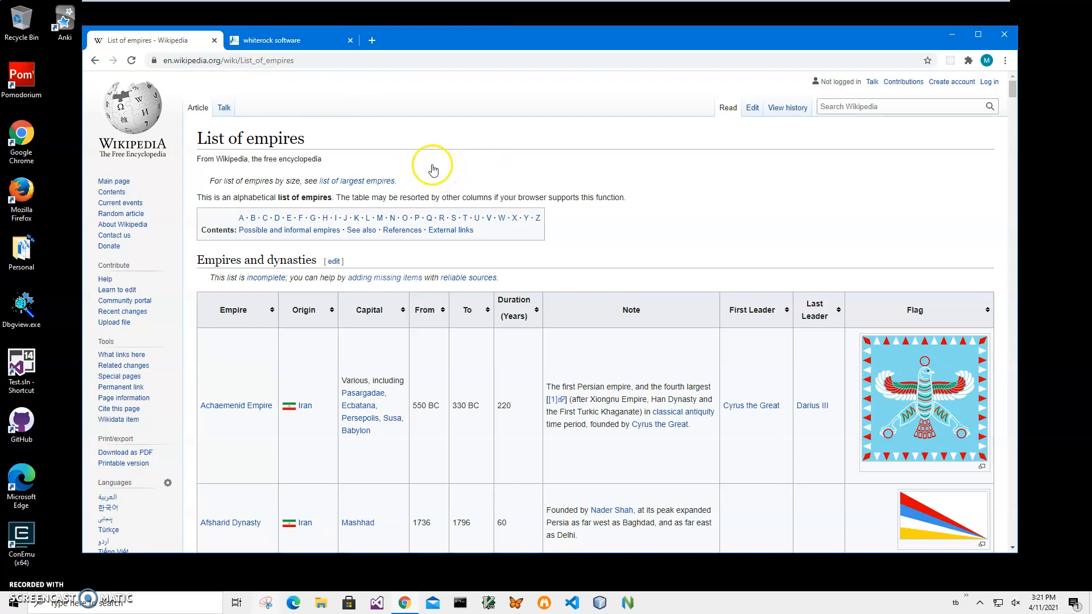
mouse_move(276, 422)
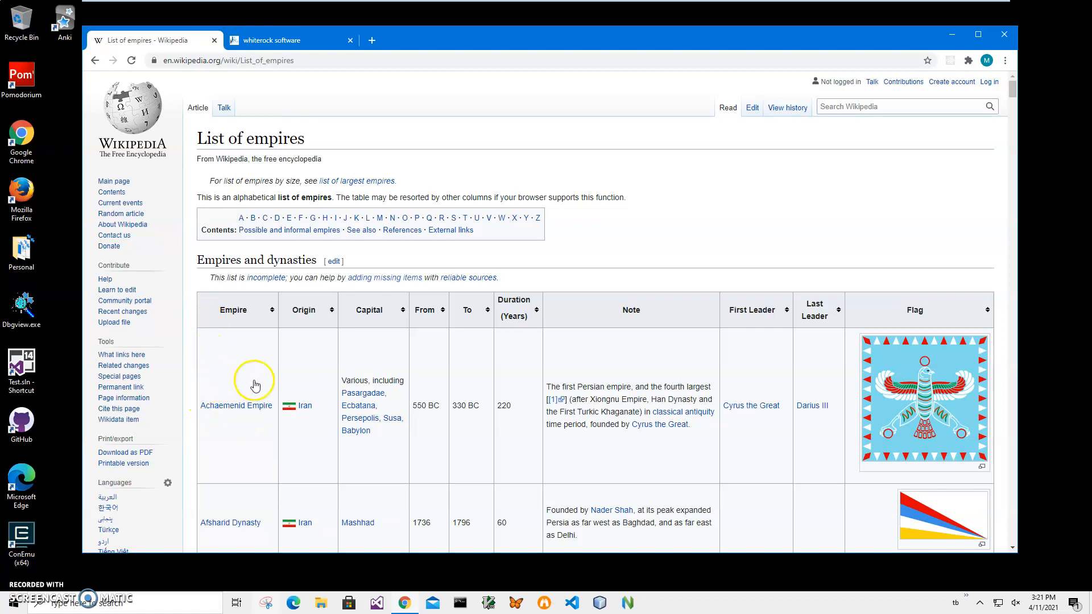
mouse_move(335, 384)
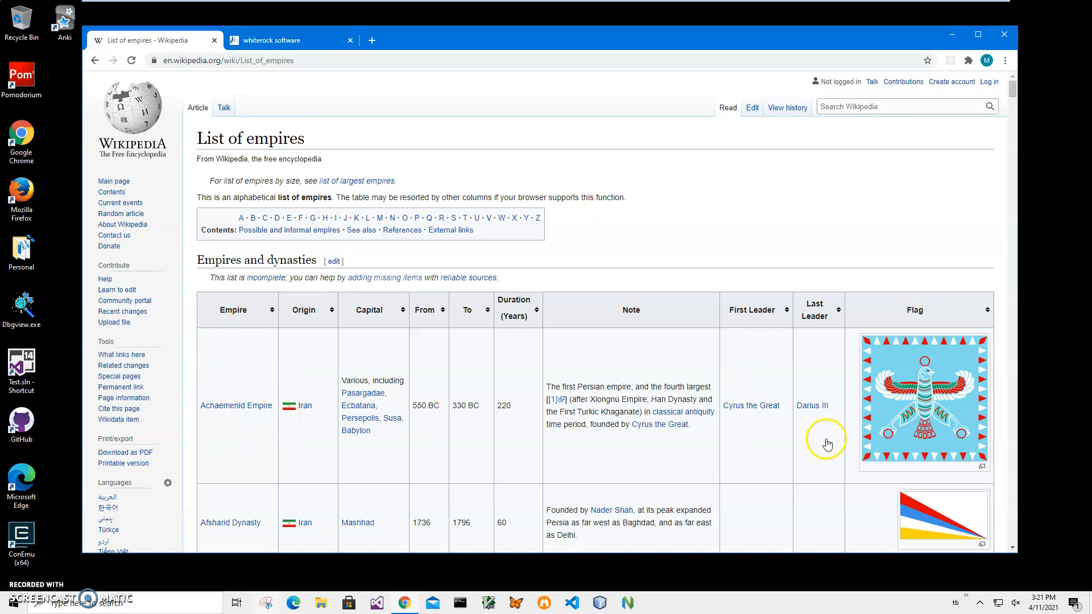
mouse_move(675, 453)
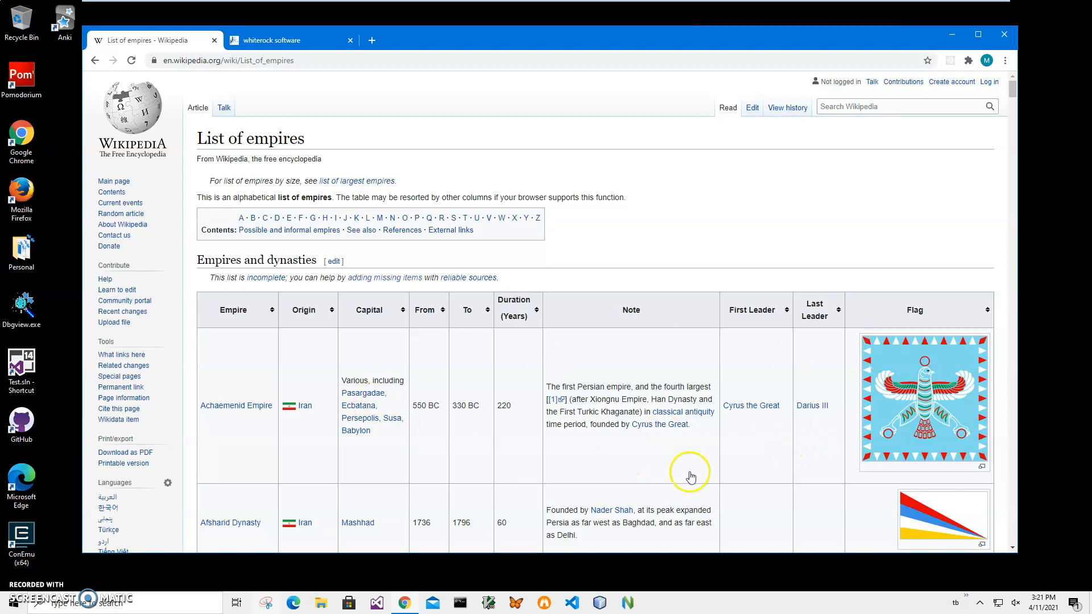
mouse_move(649, 455)
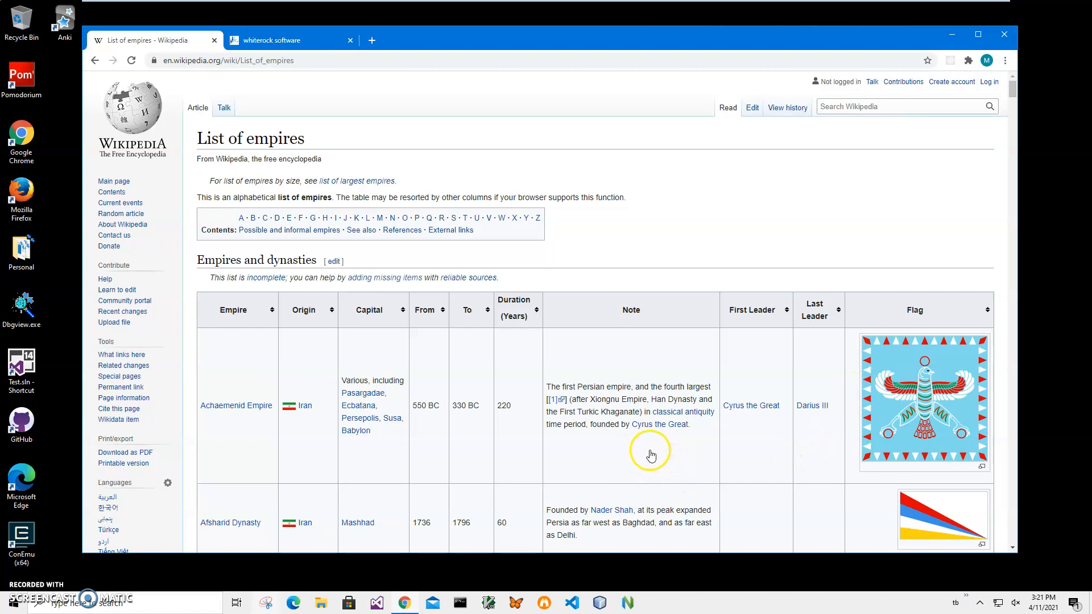
mouse_move(607, 351)
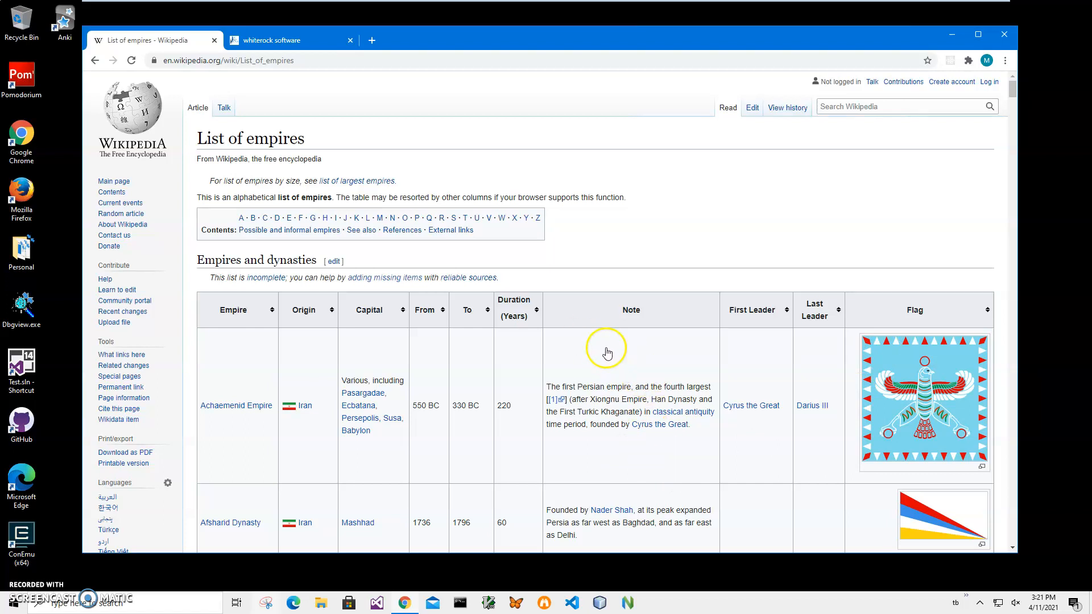
mouse_move(542, 374)
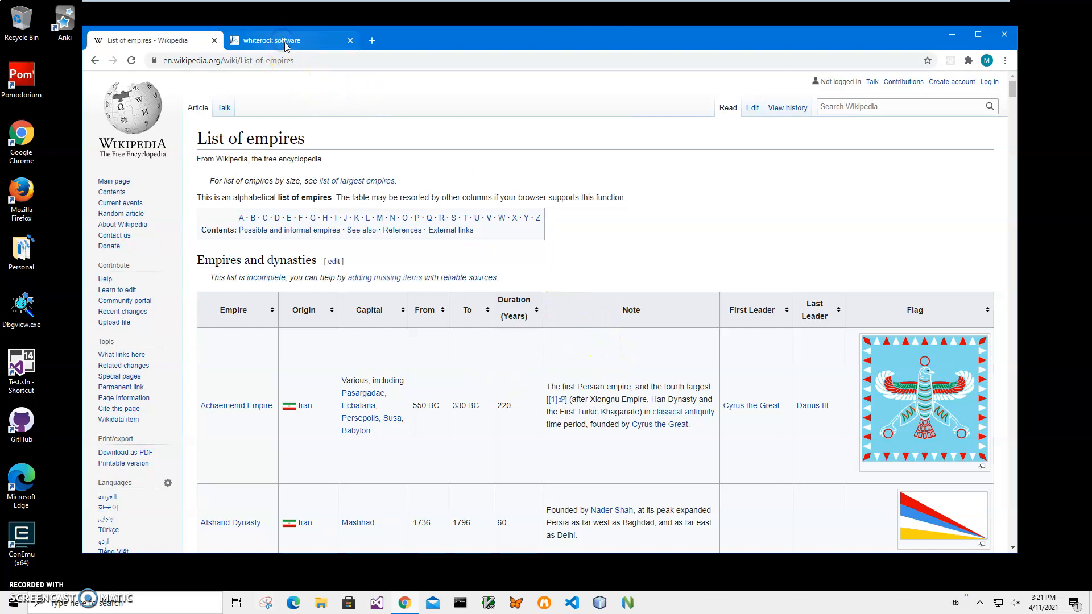
Step: Search the whiterock software site for 'anki to' and open the 'convert to anki file' post
left_click(285, 40)
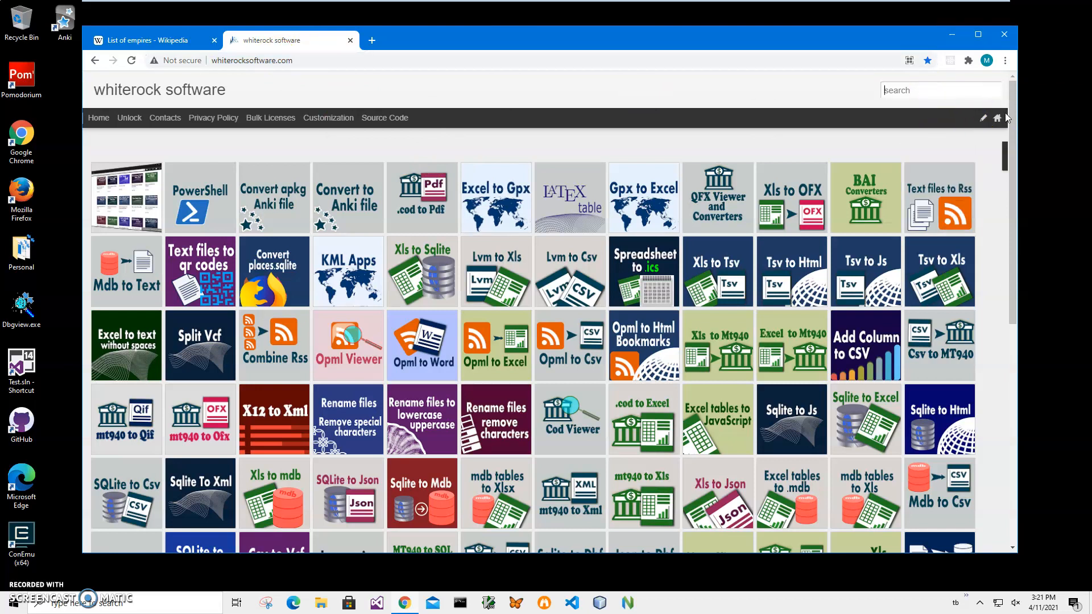
type("anki to")
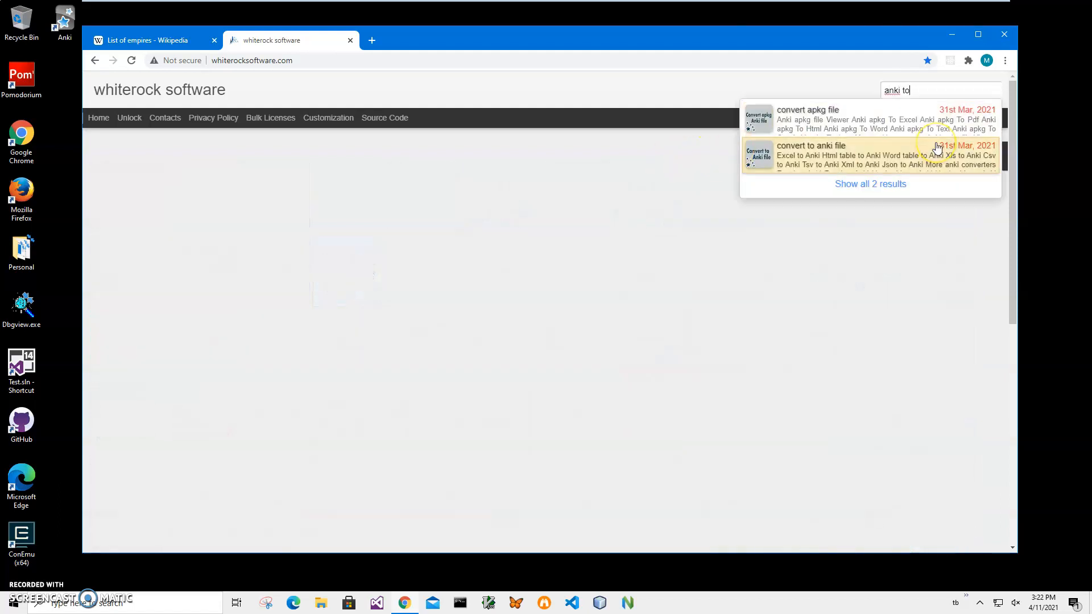
left_click(834, 146)
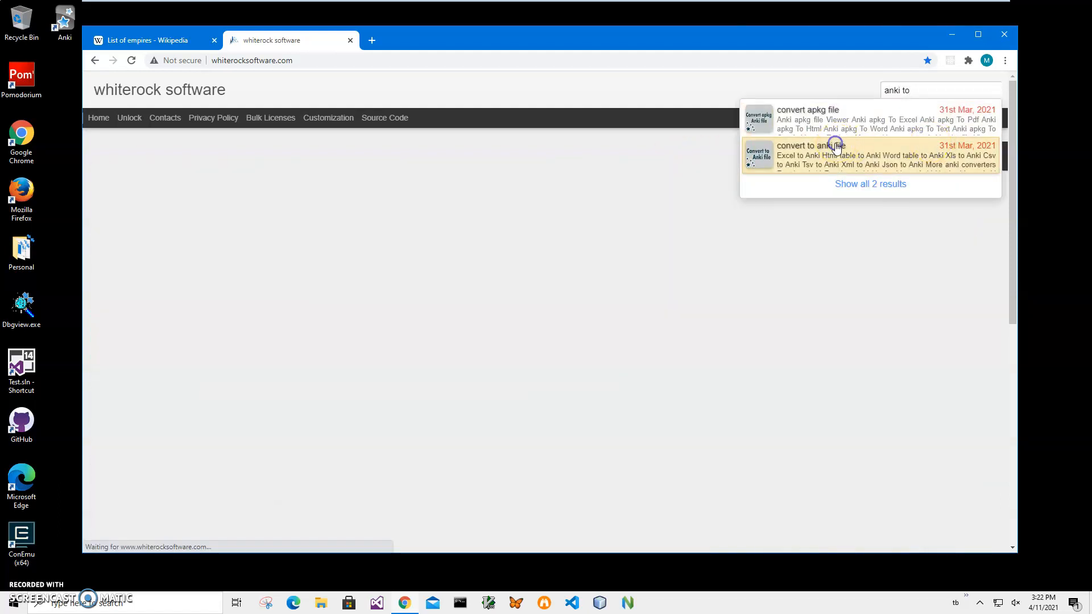
left_click(810, 144)
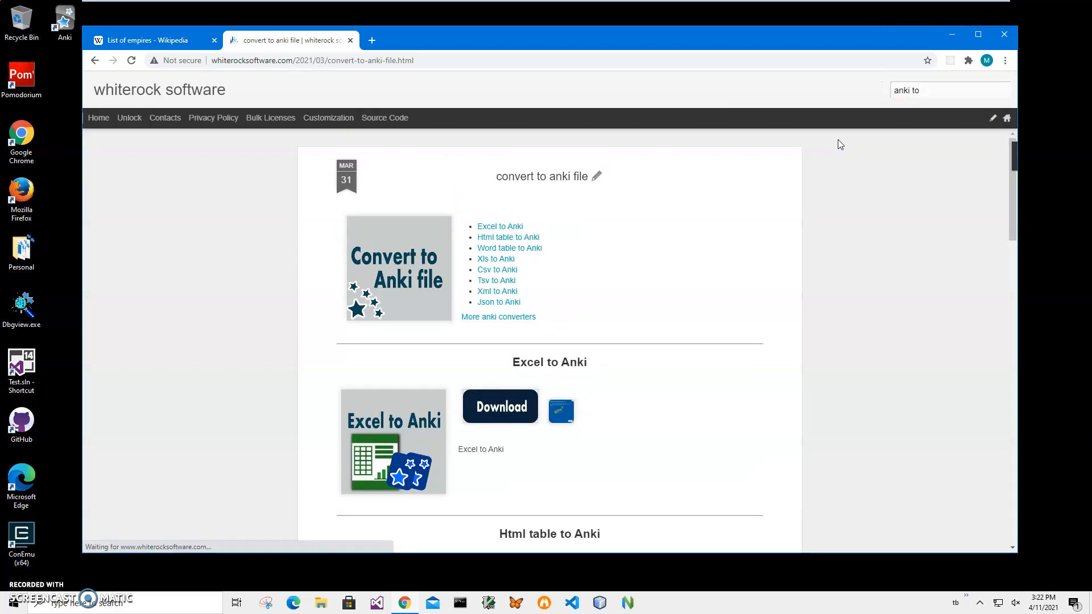
Step: Jump to the Html table to Anki entry and download its installer zip
left_click(508, 237)
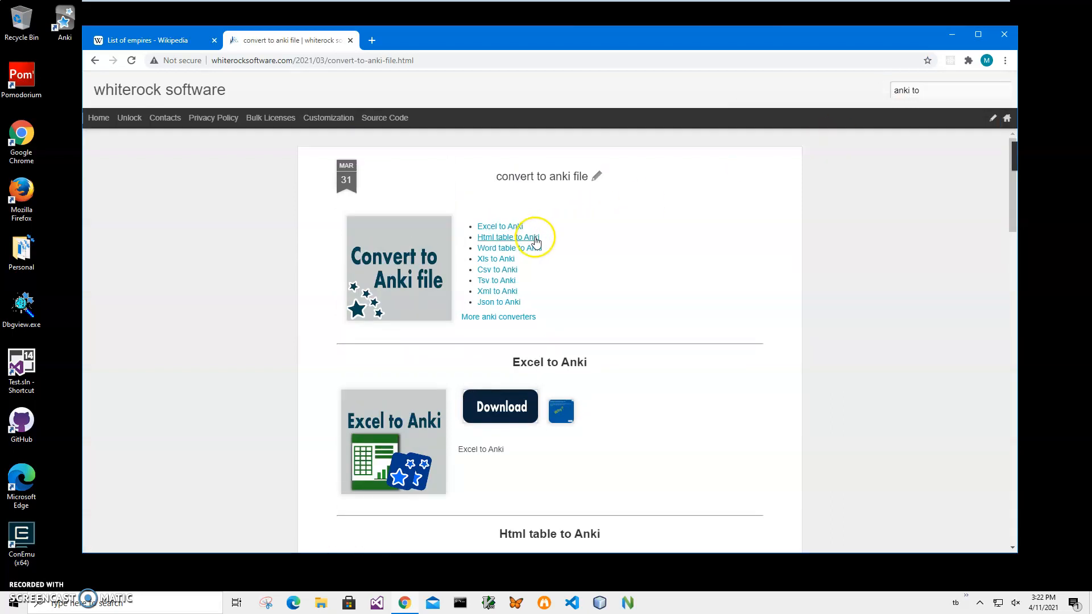
left_click(508, 236)
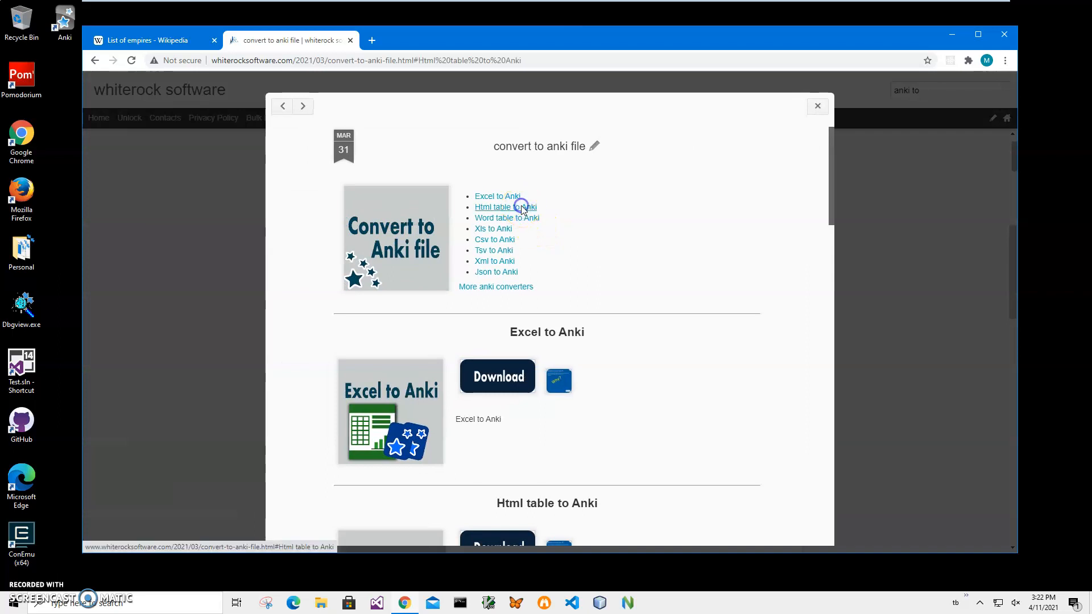
left_click(505, 207)
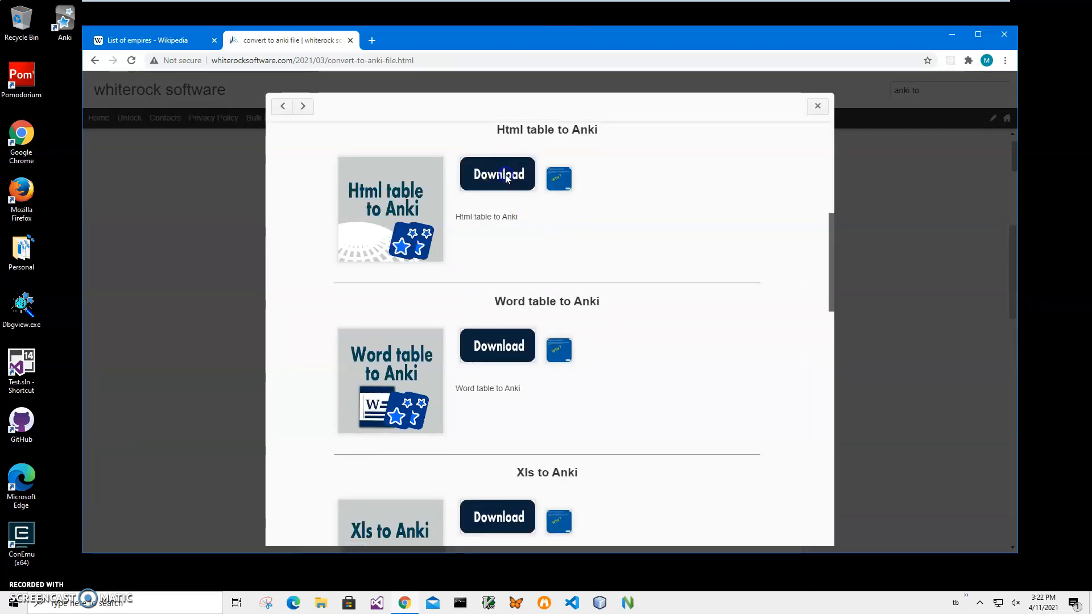
left_click(497, 174)
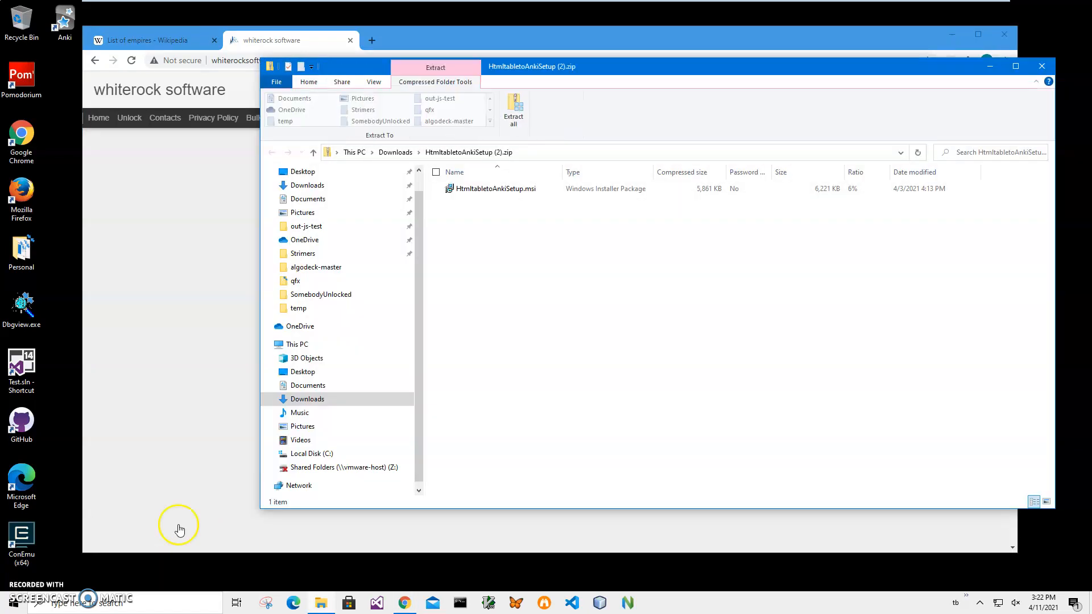
Step: Launch HtmltabletoAnkiSetup.msi and run it anyway past the security warning
left_click(495, 189)
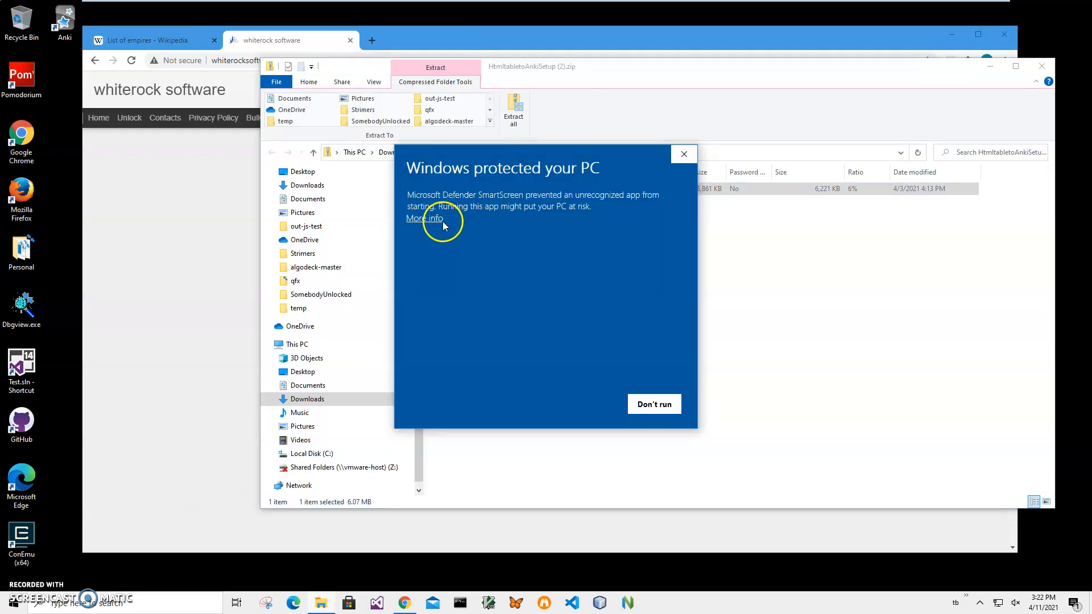
left_click(423, 218)
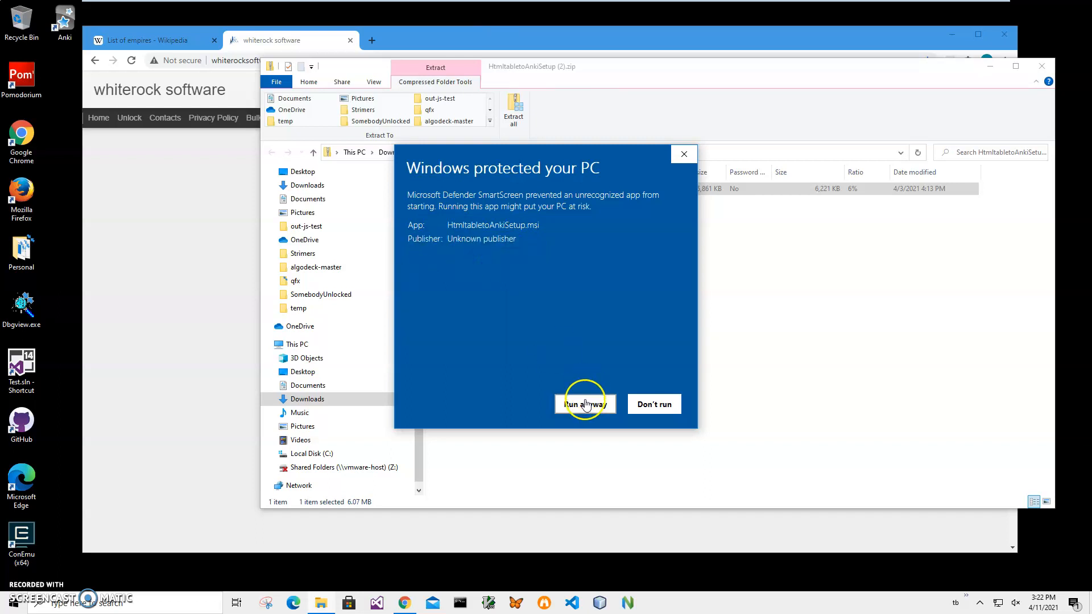
left_click(584, 404)
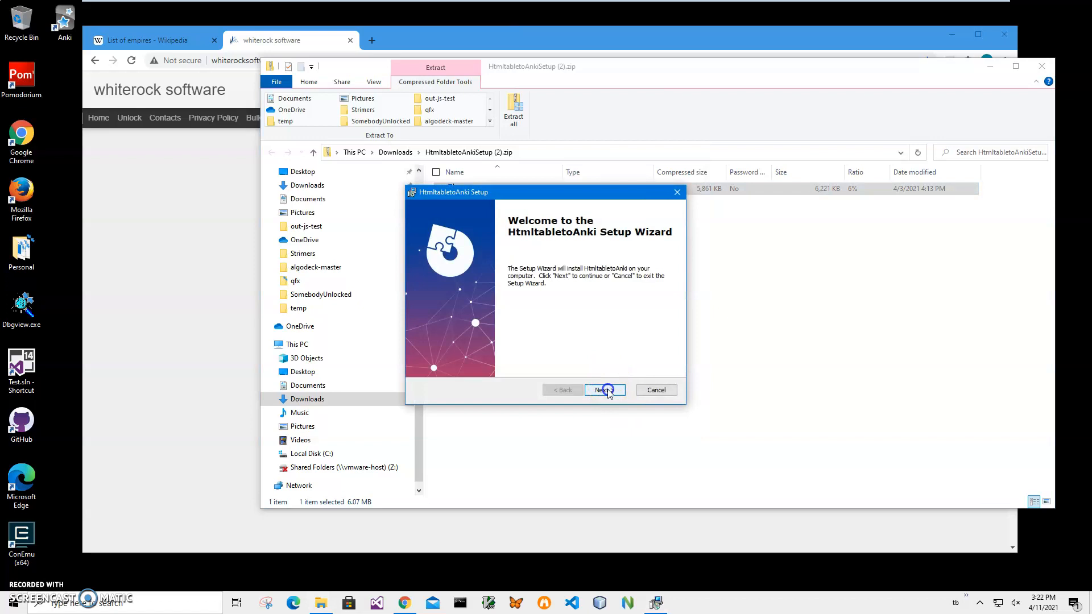
Step: Complete the setup wizard with Next and Finish, then close the archive window
left_click(604, 390)
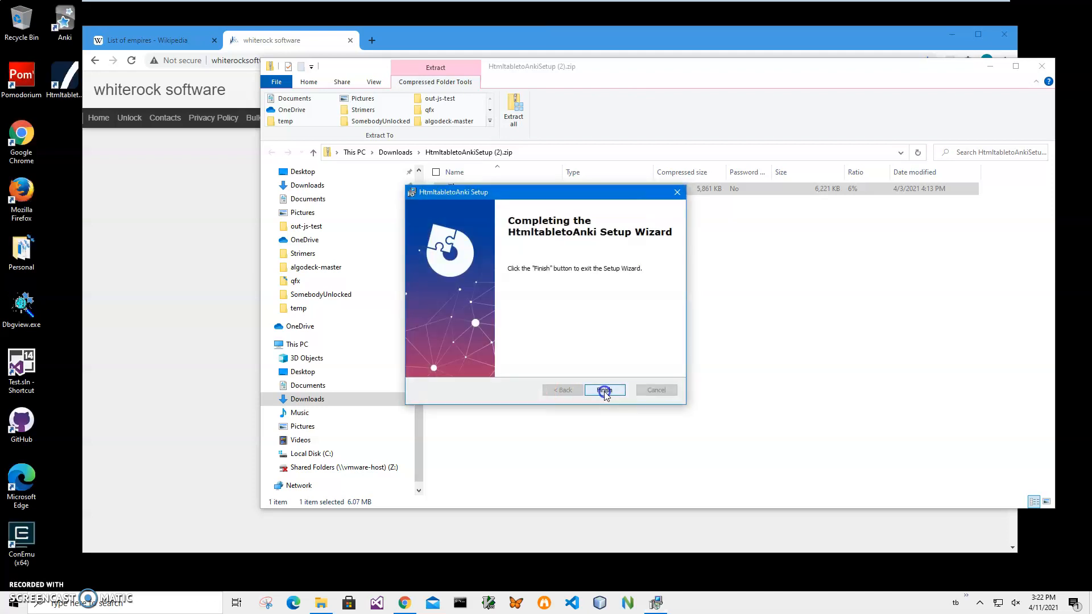
left_click(603, 390)
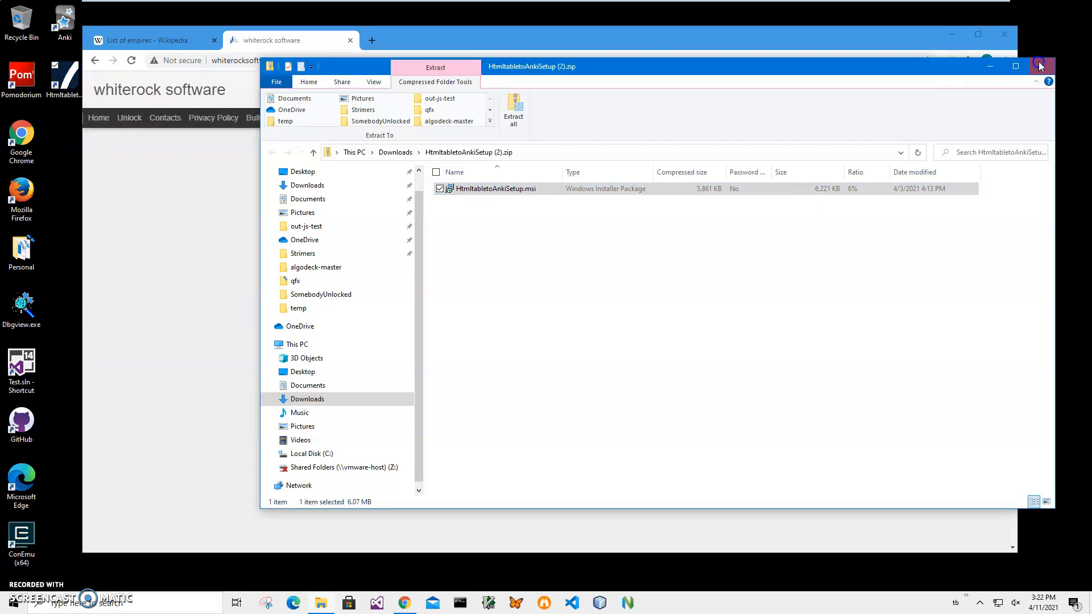
left_click(1041, 66)
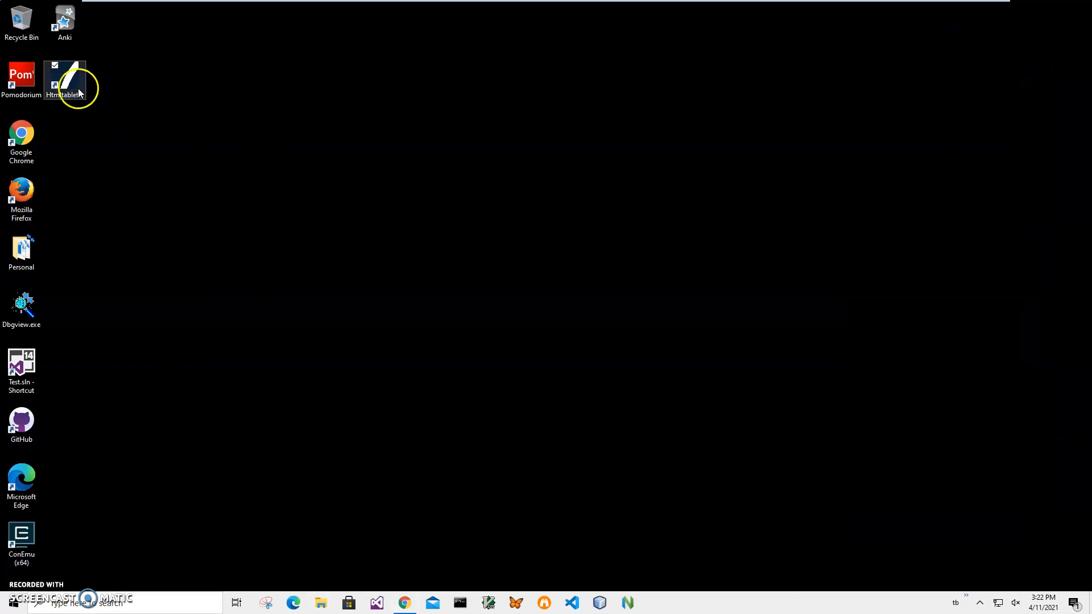
Step: Launch Html table to Anki from its desktop shortcut at Step 1: Input
double_click(64, 78)
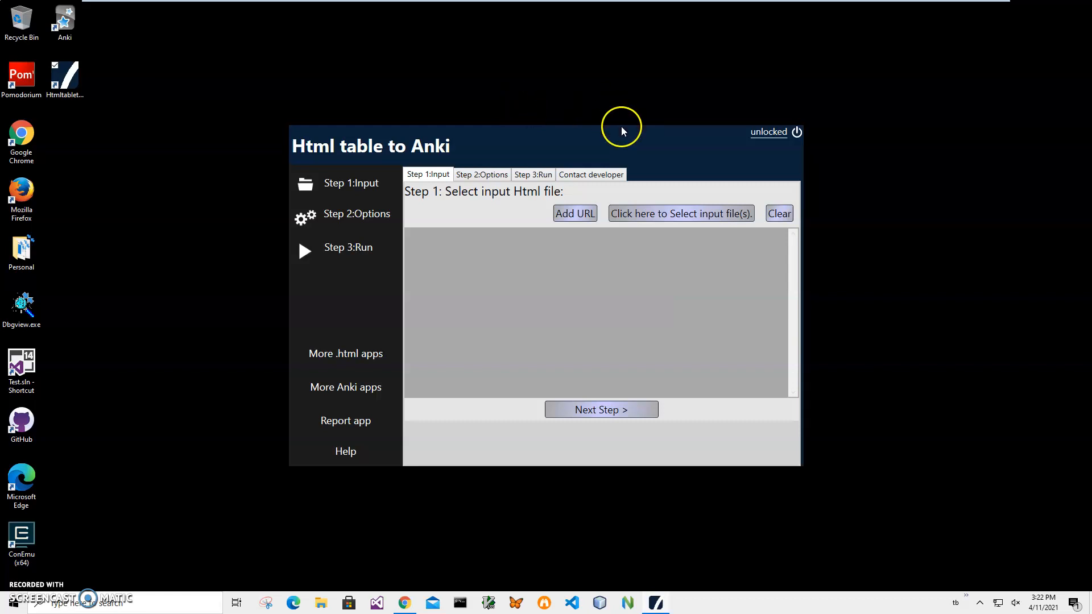
mouse_move(677, 574)
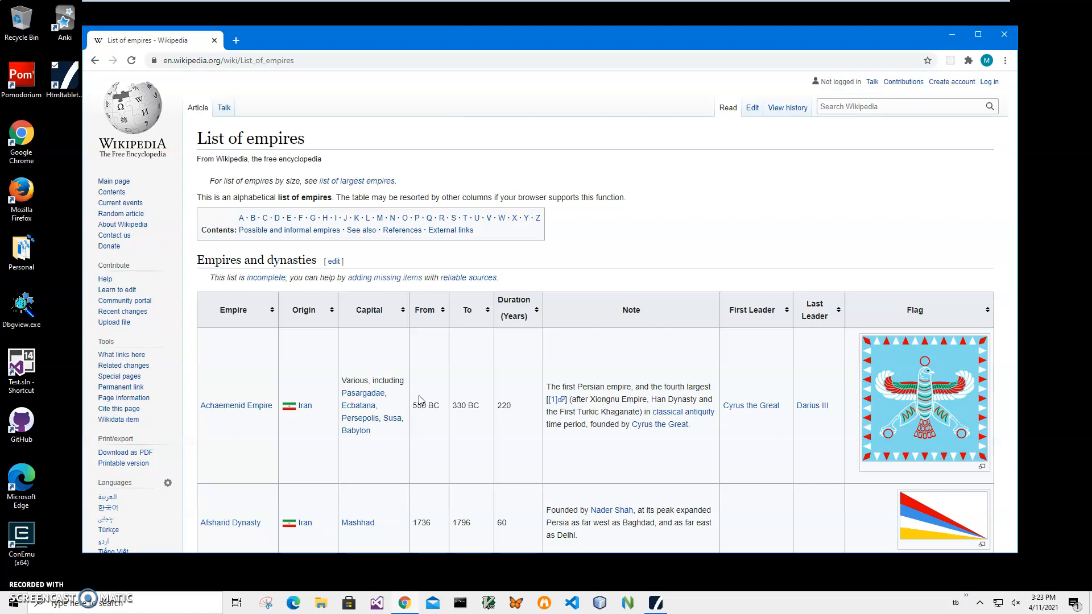
mouse_move(997, 203)
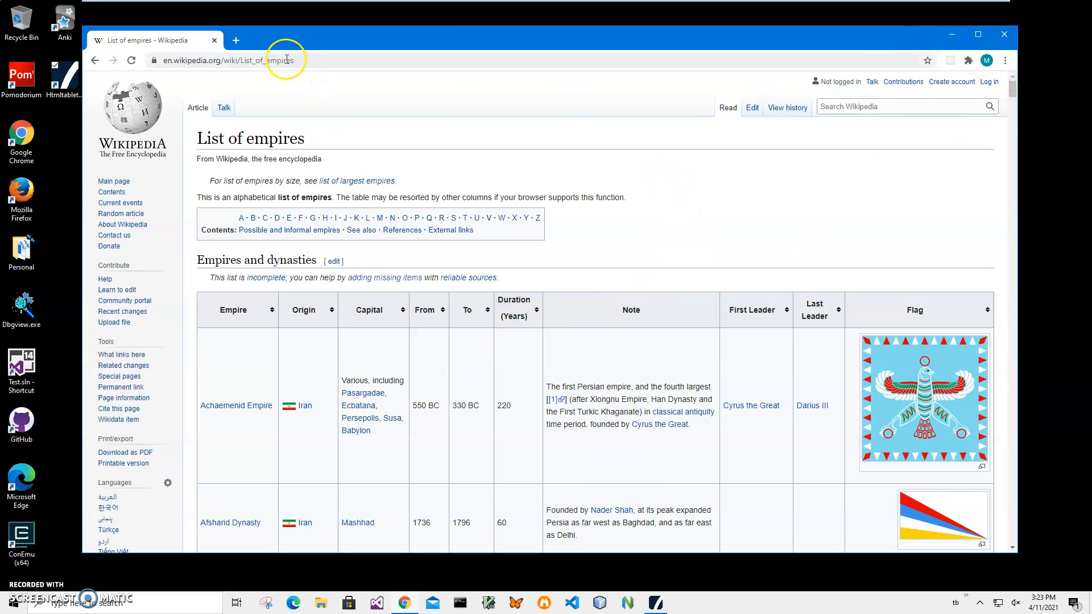
Step: Copy the Wikipedia 'List of empires' page address from the Chrome address bar
left_click(230, 60)
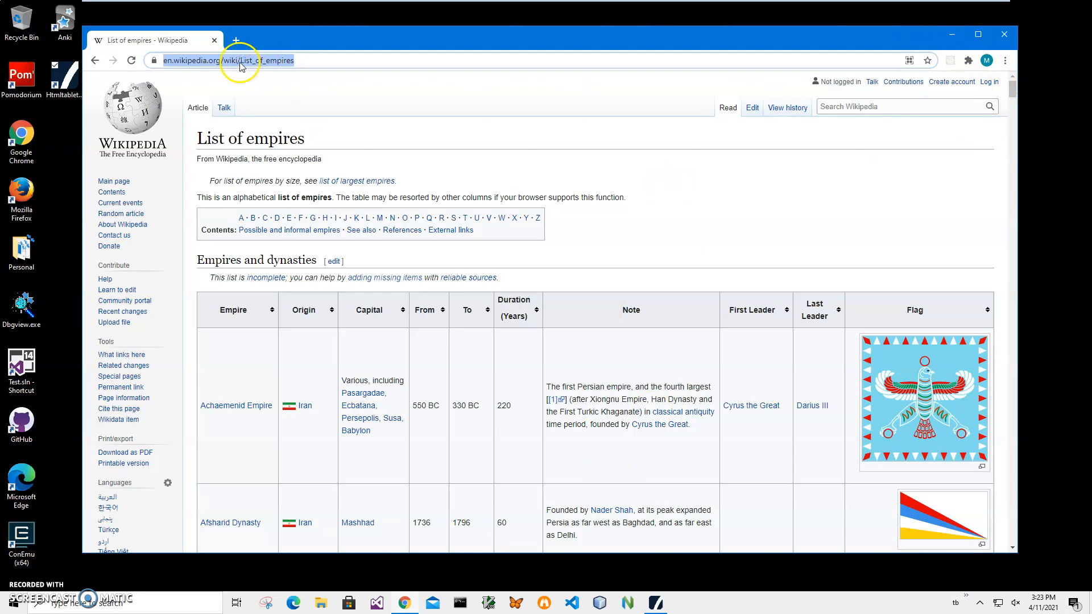
right_click(228, 60)
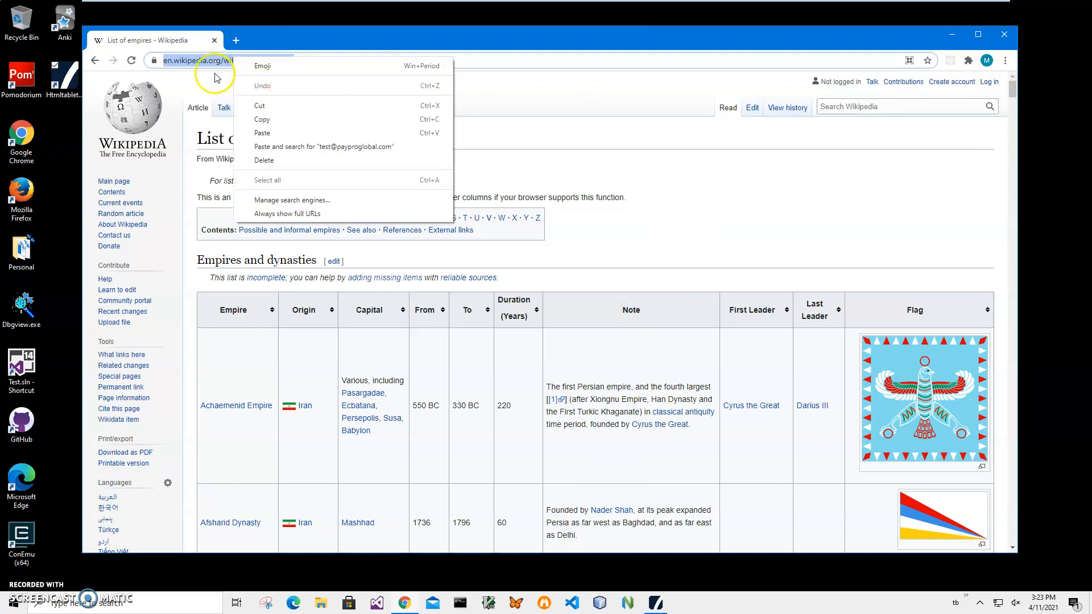
left_click(240, 60)
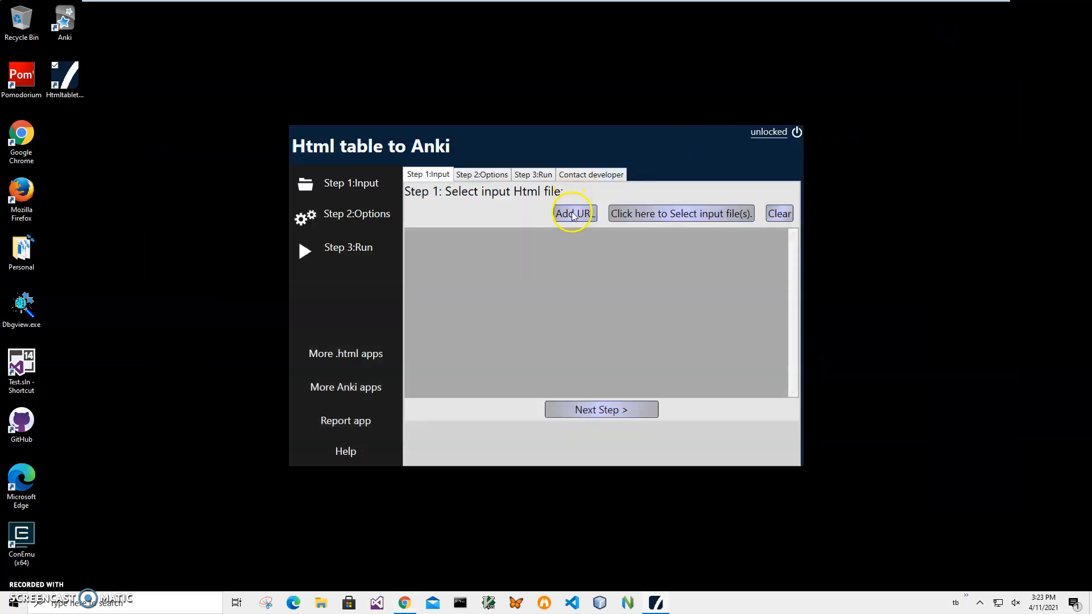
left_click(573, 212)
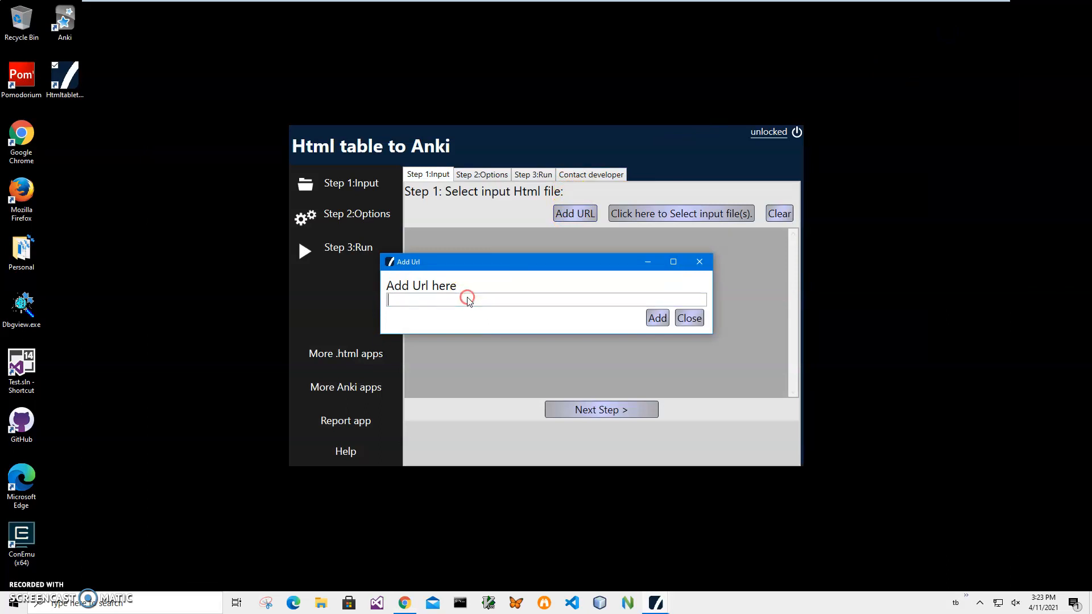
type("https://en.wikipedia.org/wiki/List_of_empires")
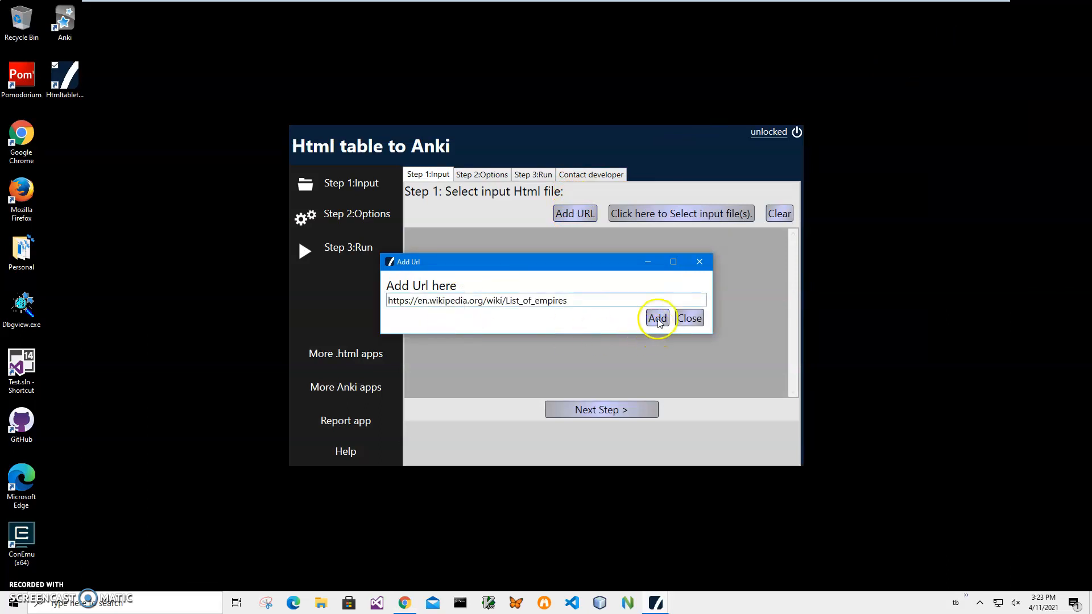
left_click(655, 318)
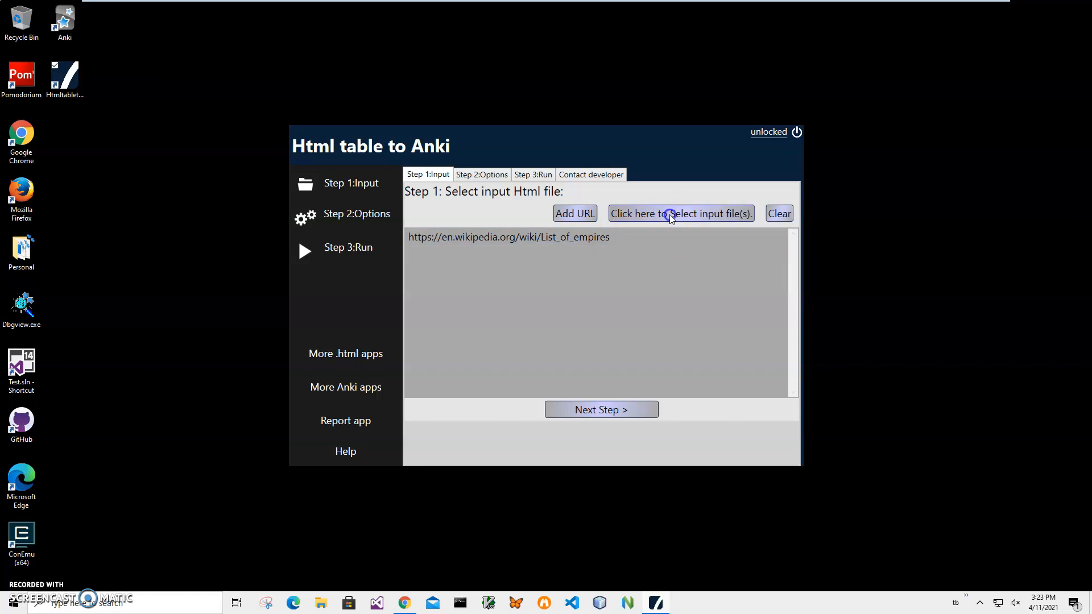
left_click(680, 213)
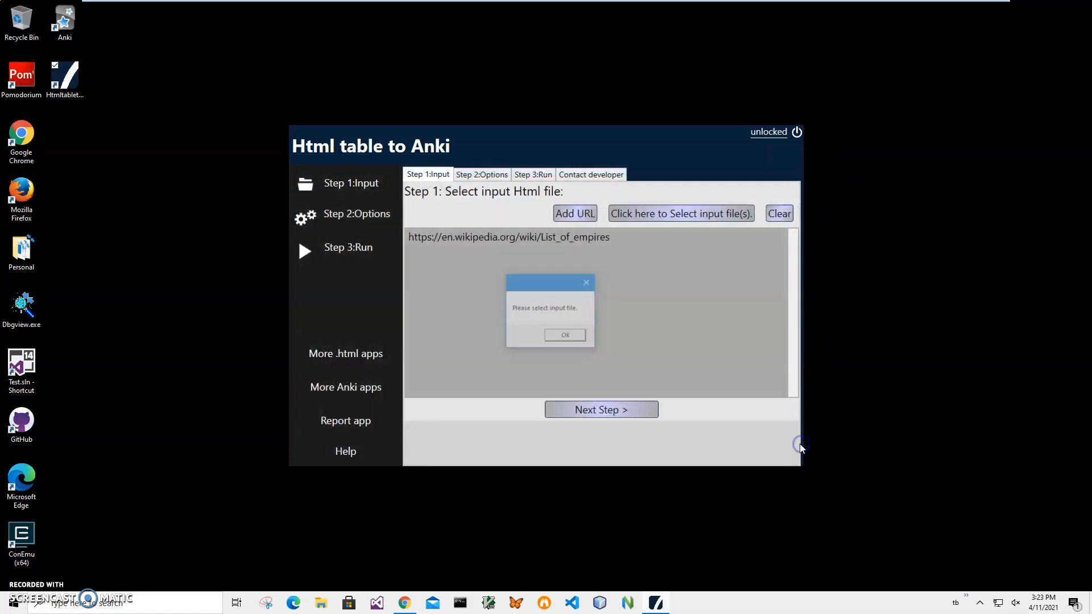
left_click(564, 334)
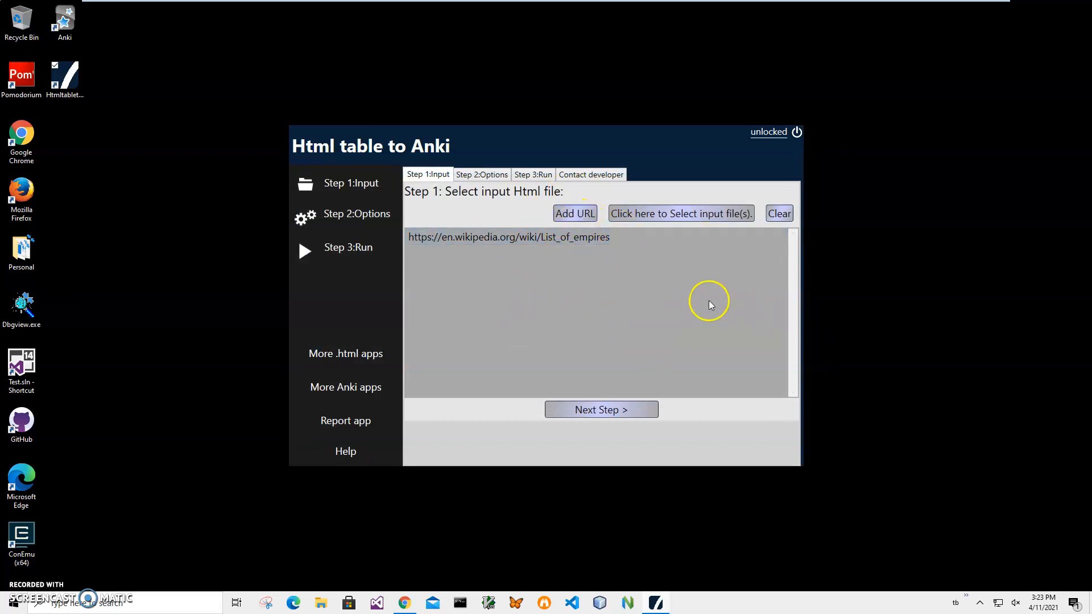
mouse_move(581, 269)
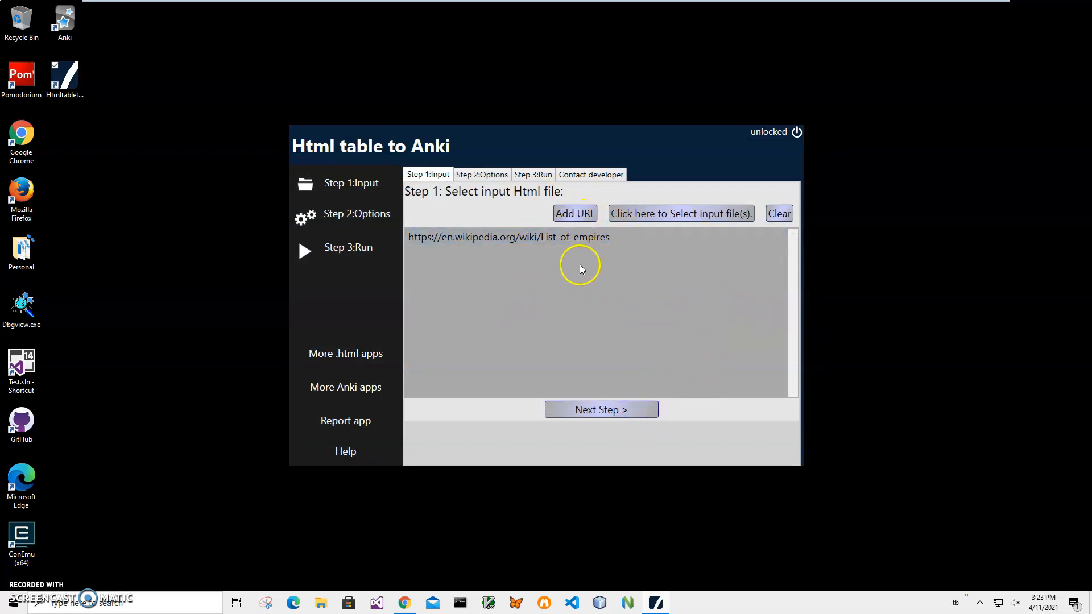
Step: Move to the conversion options step and choose Empire as the question column
left_click(480, 174)
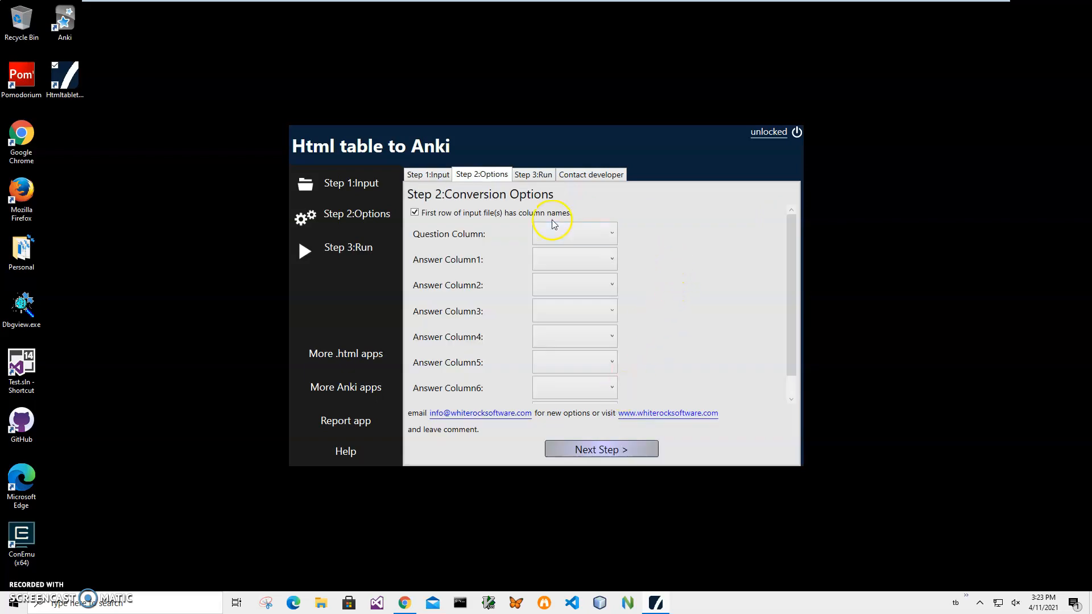
mouse_move(652, 575)
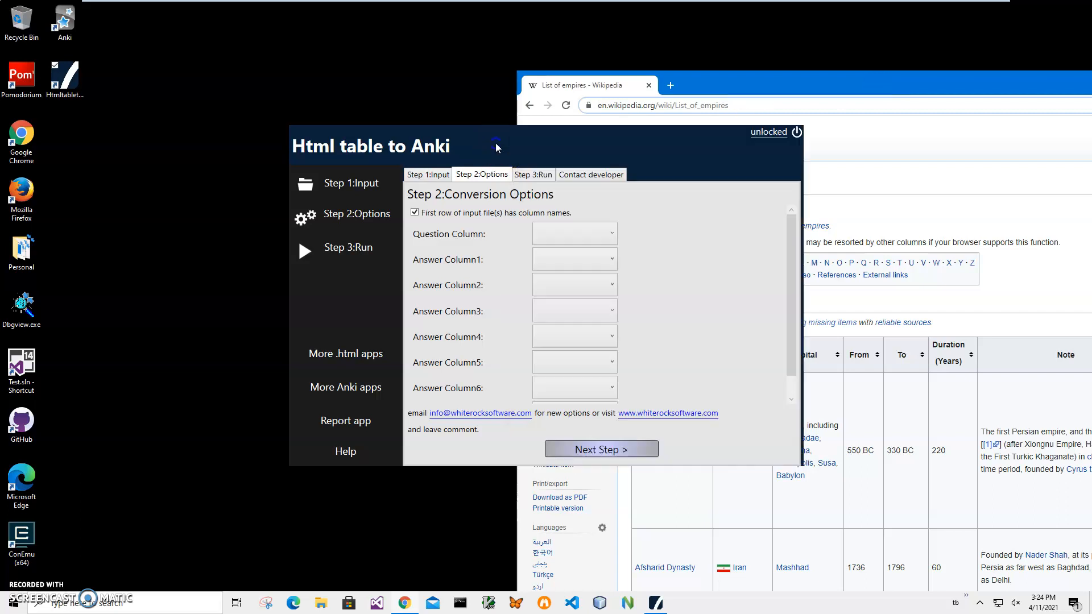
left_click(573, 233)
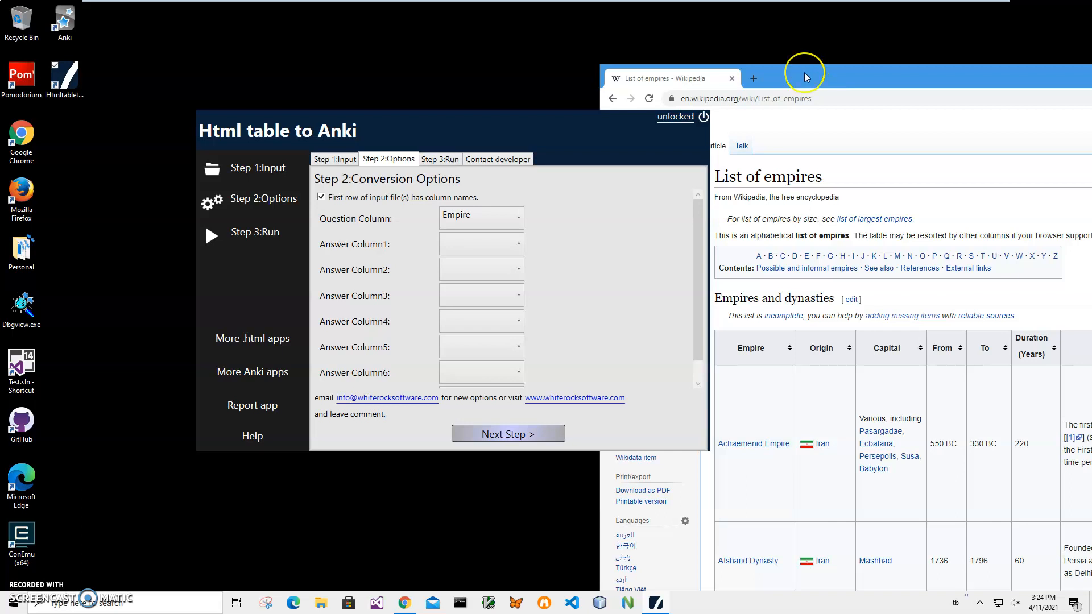
mouse_move(805, 76)
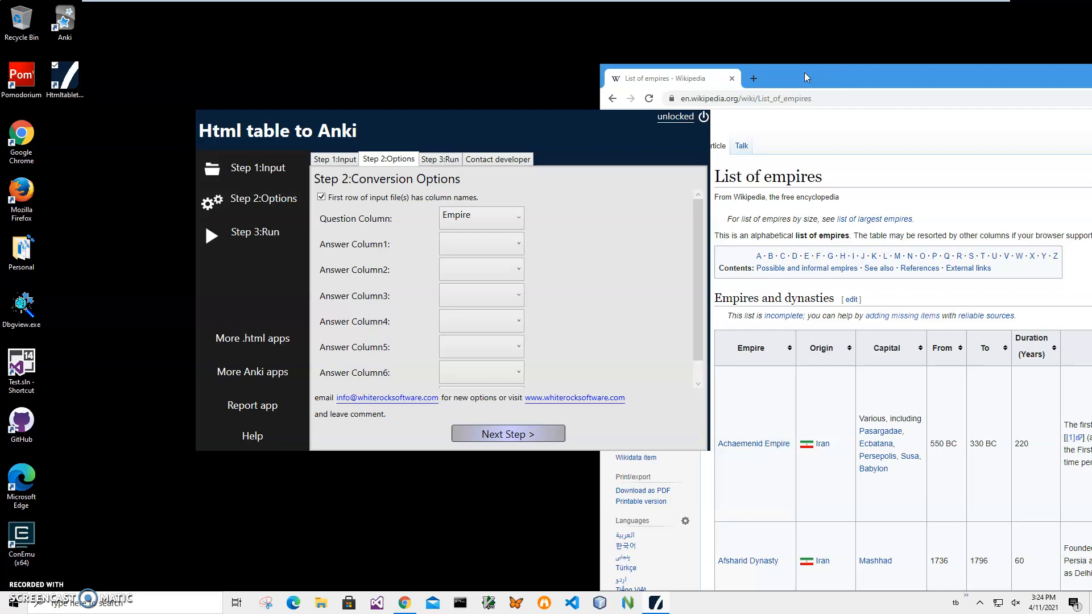
mouse_move(804, 76)
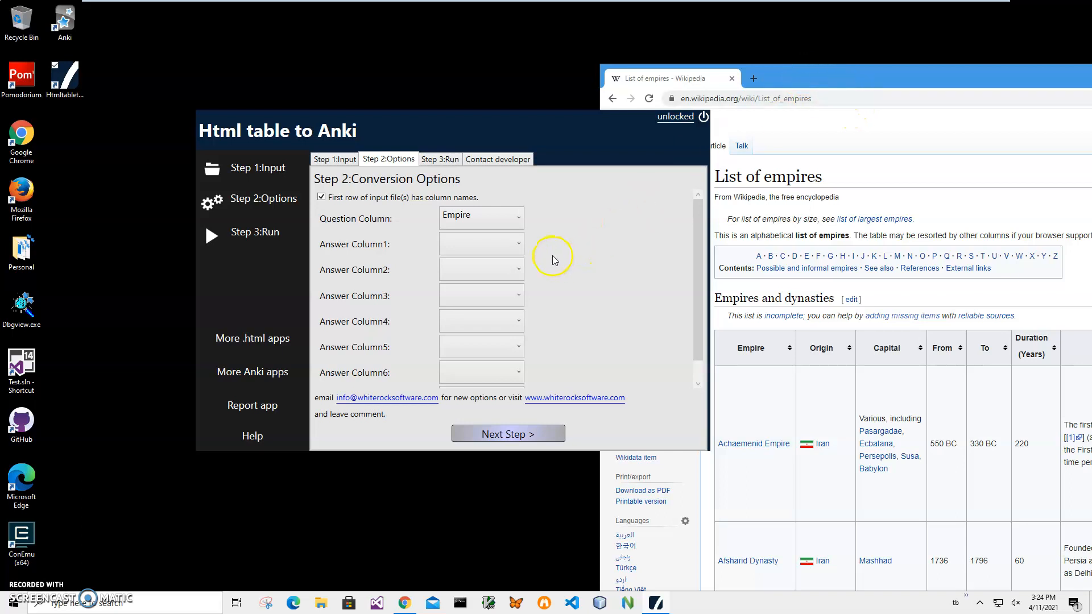
Step: Set answer columns to Origin, From, To, Duration (Years) and Note, then proceed to Step 3: Run
left_click(480, 244)
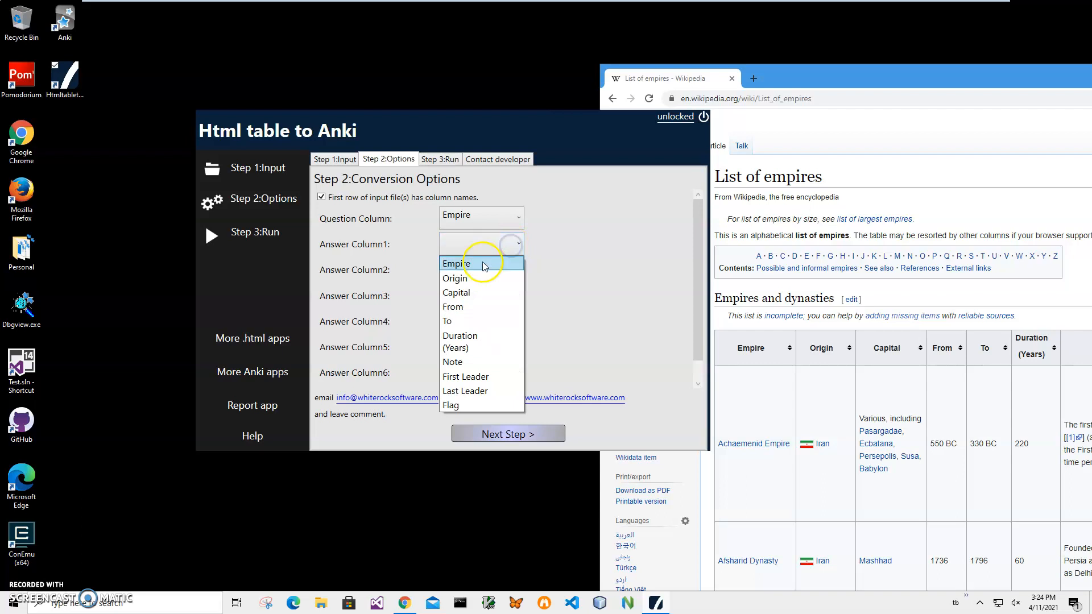
left_click(453, 278)
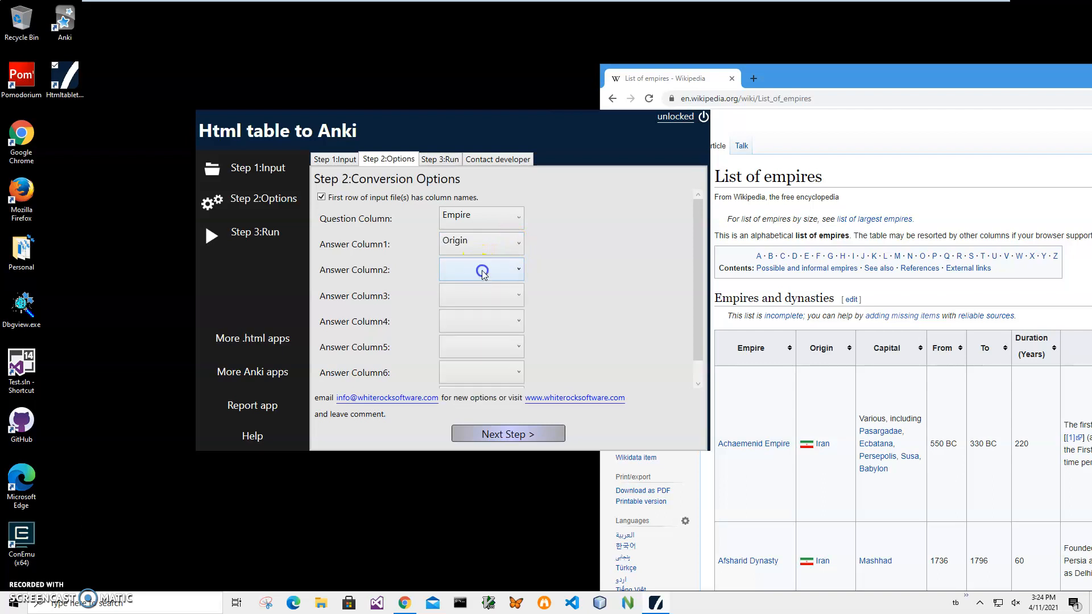
left_click(480, 270)
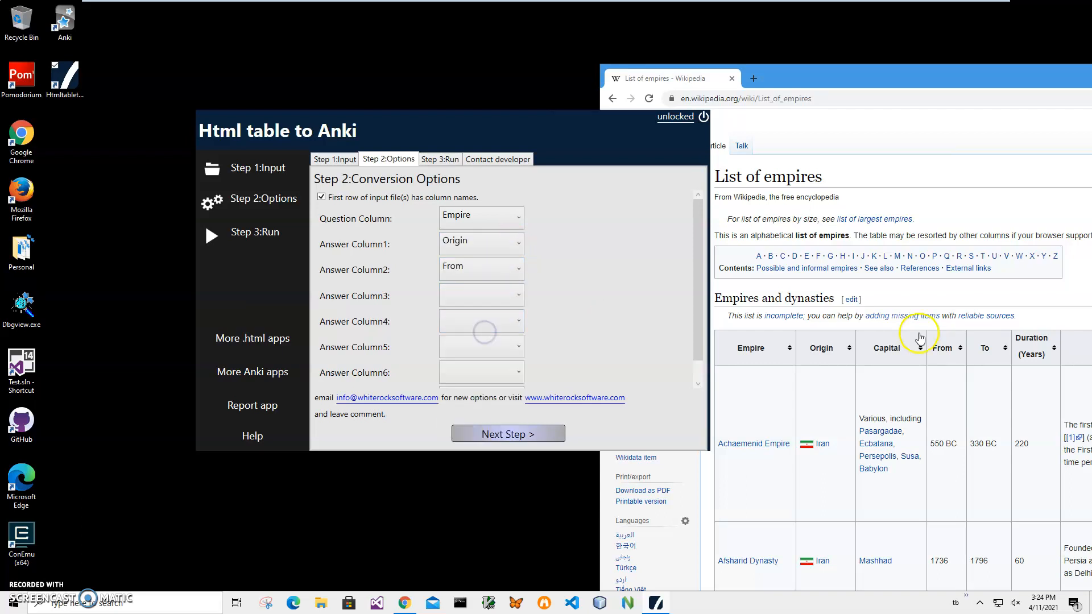
left_click(480, 296)
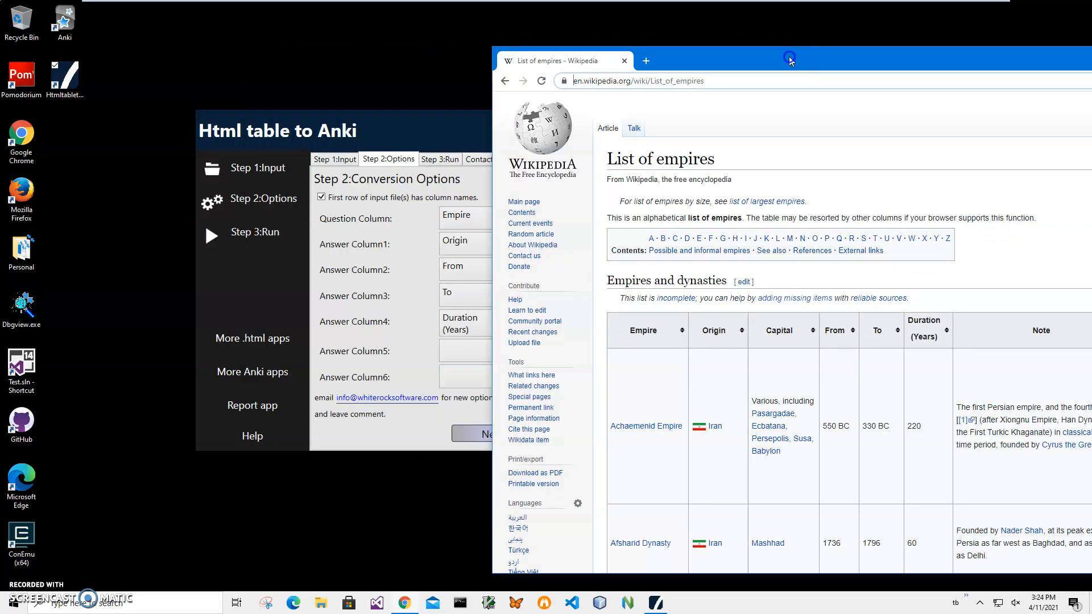
left_click(479, 350)
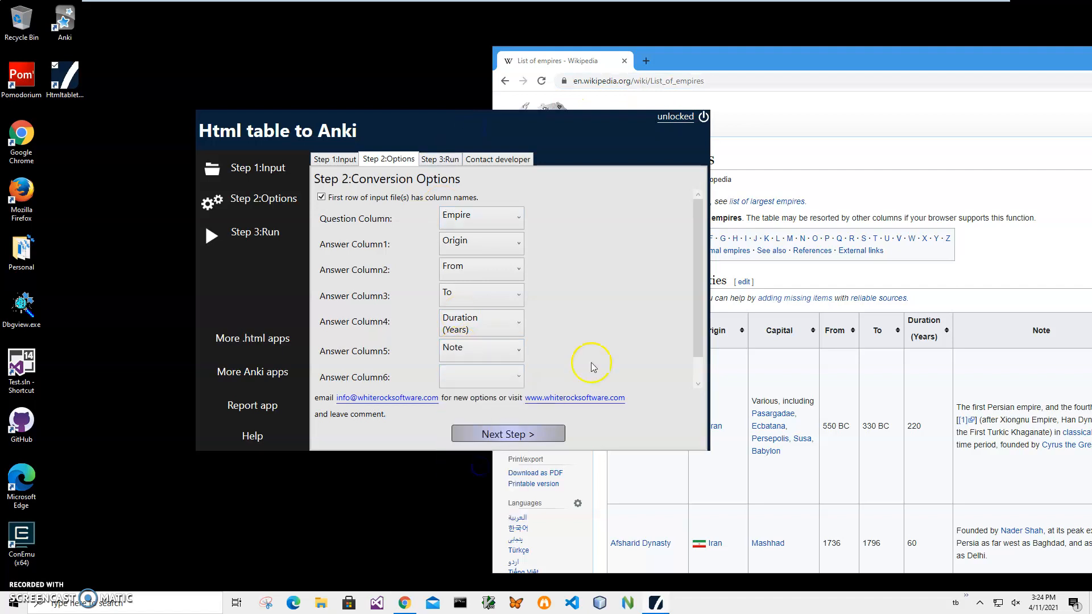
scroll("down", 3)
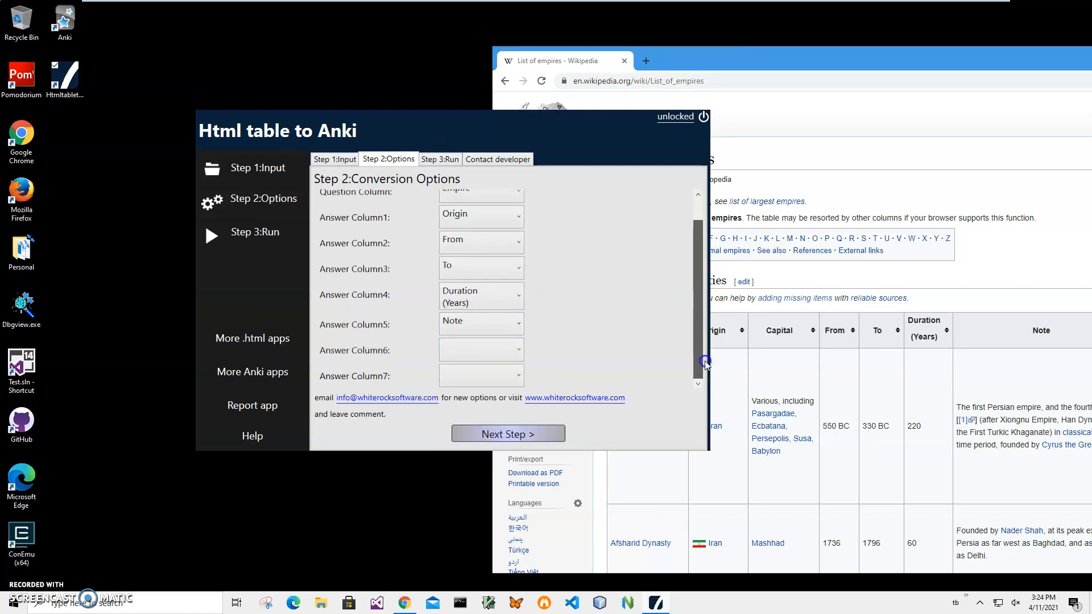
left_click(507, 433)
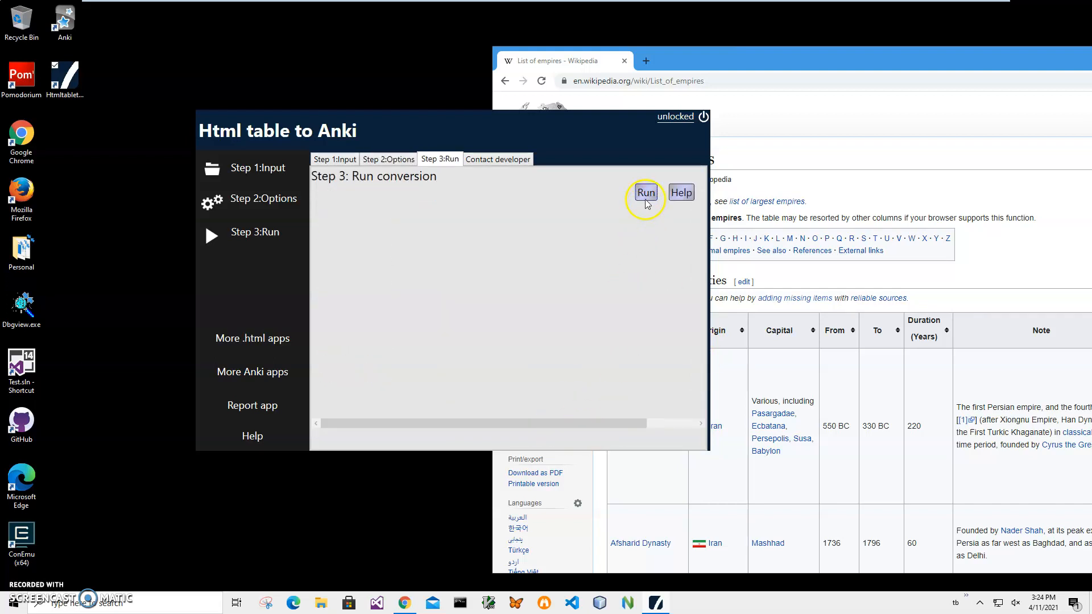
Step: Run the conversion and save the deck as empires2.apkg in Documents
left_click(644, 192)
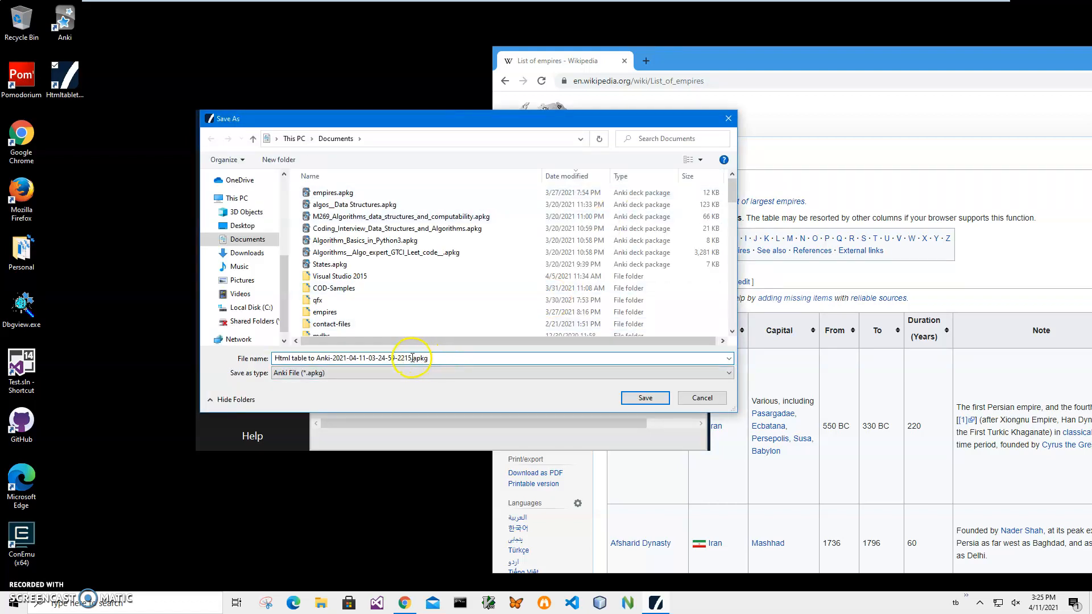
triple_click(361, 358)
type("empires2")
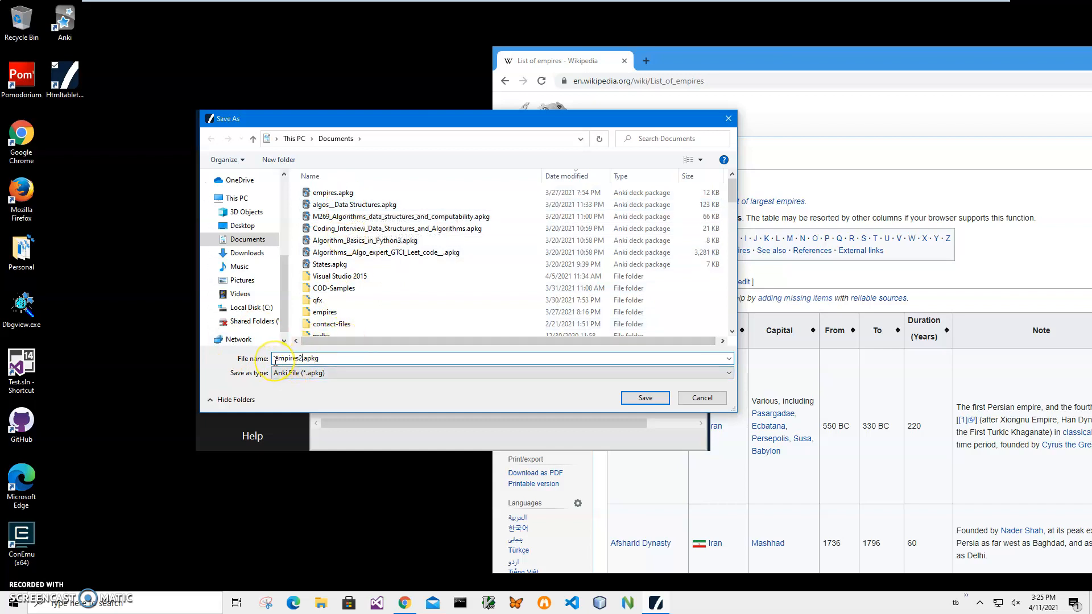
left_click(642, 397)
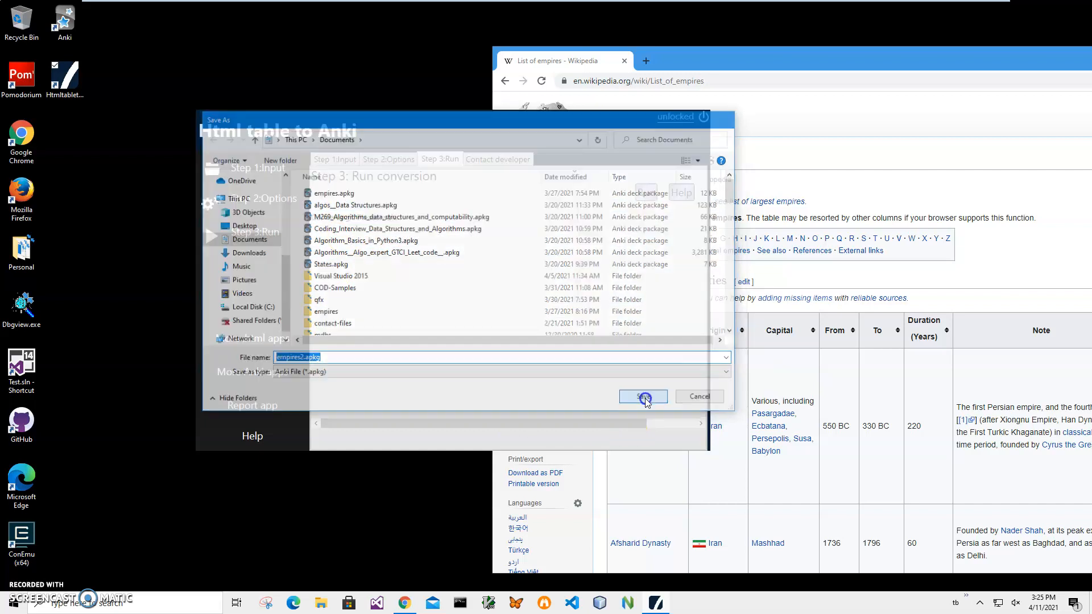
left_click(641, 396)
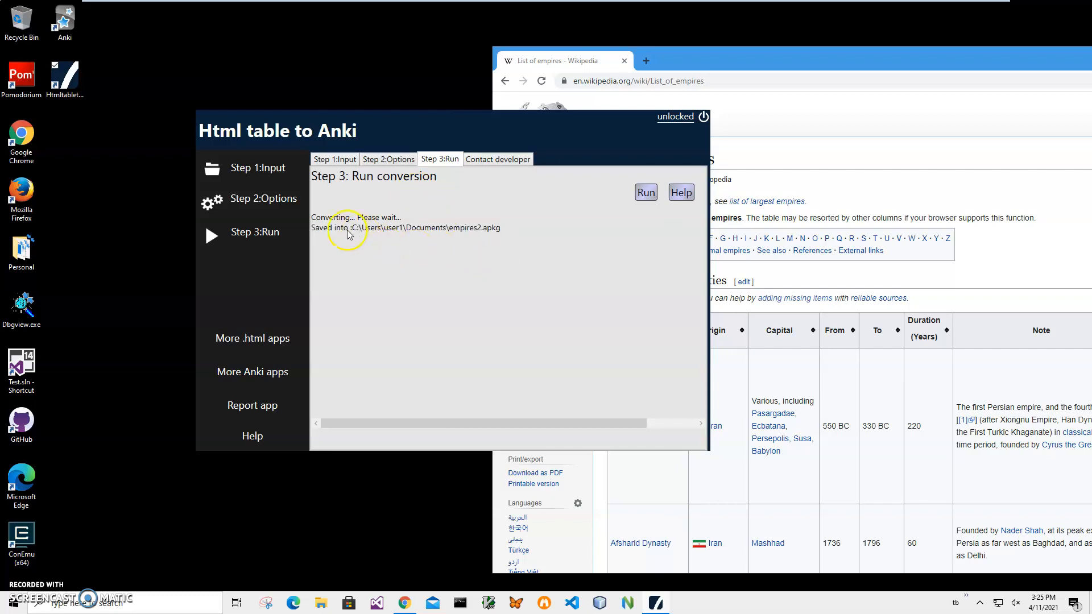
mouse_move(470, 234)
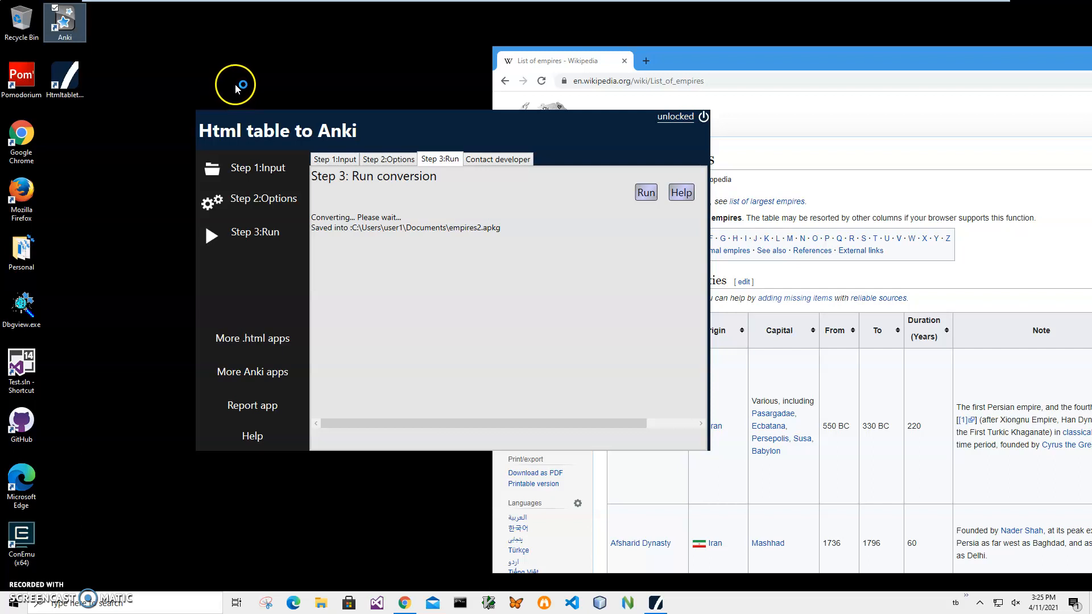
mouse_move(229, 89)
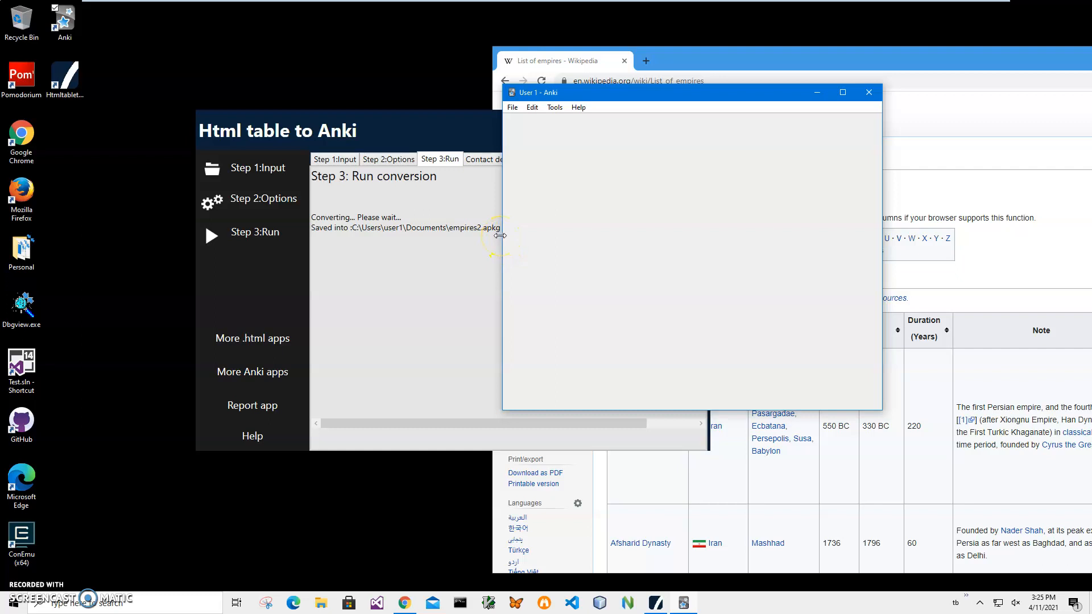
Step: Import empires2.apkg via File > Import, adding all 236 notes as the empires2 deck
left_click(554, 107)
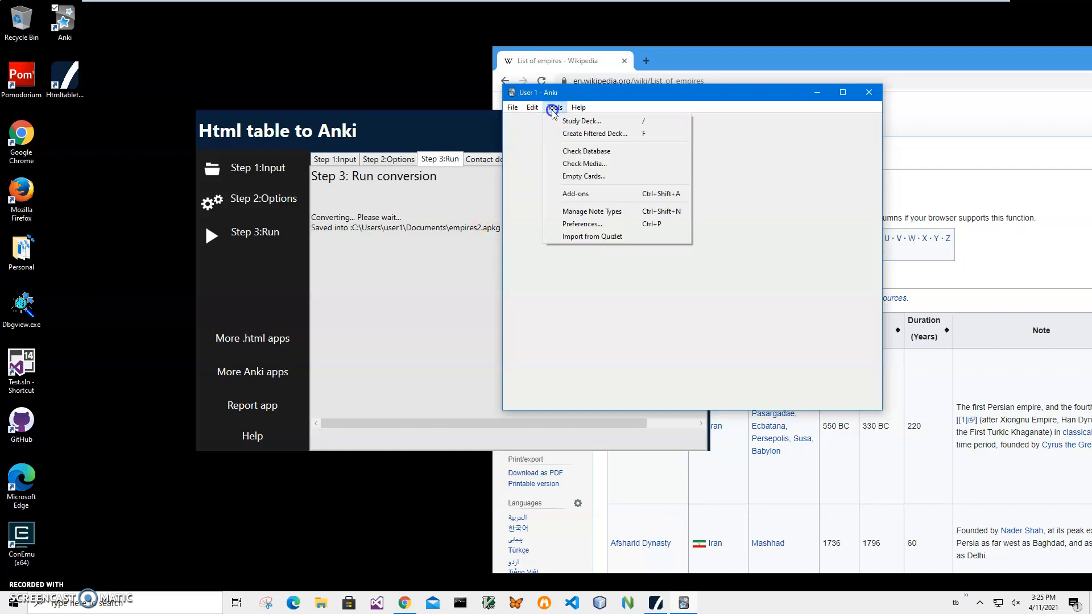
left_click(513, 107)
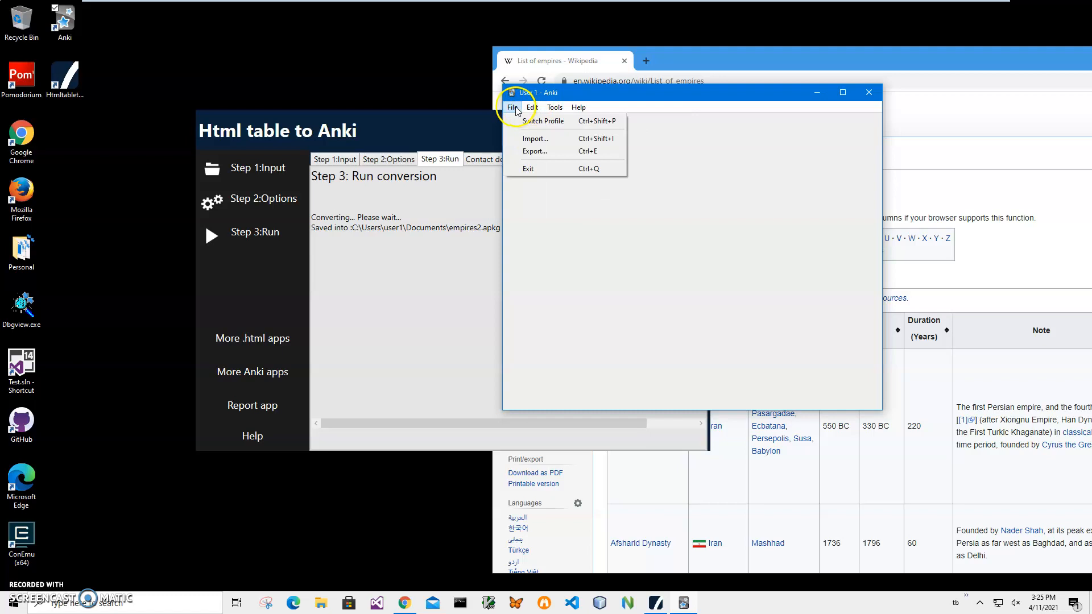
left_click(556, 136)
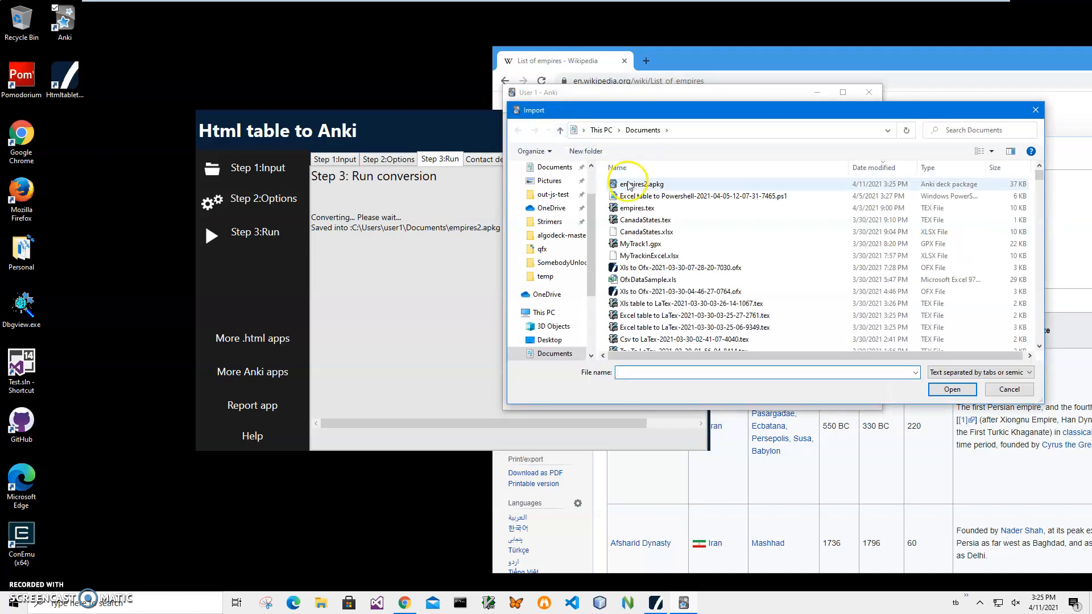
left_click(950, 389)
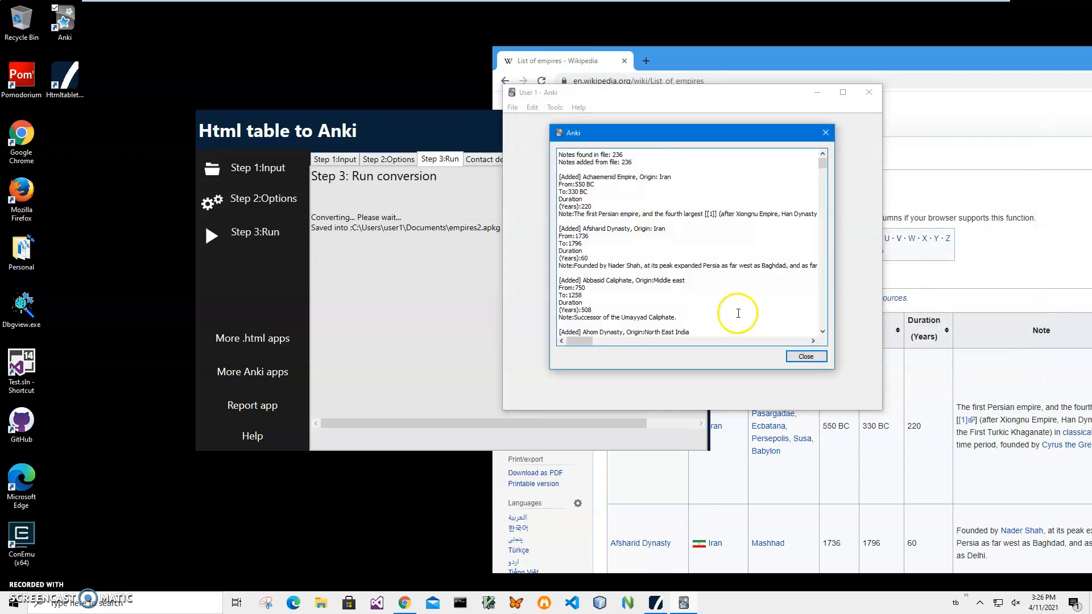
mouse_move(618, 164)
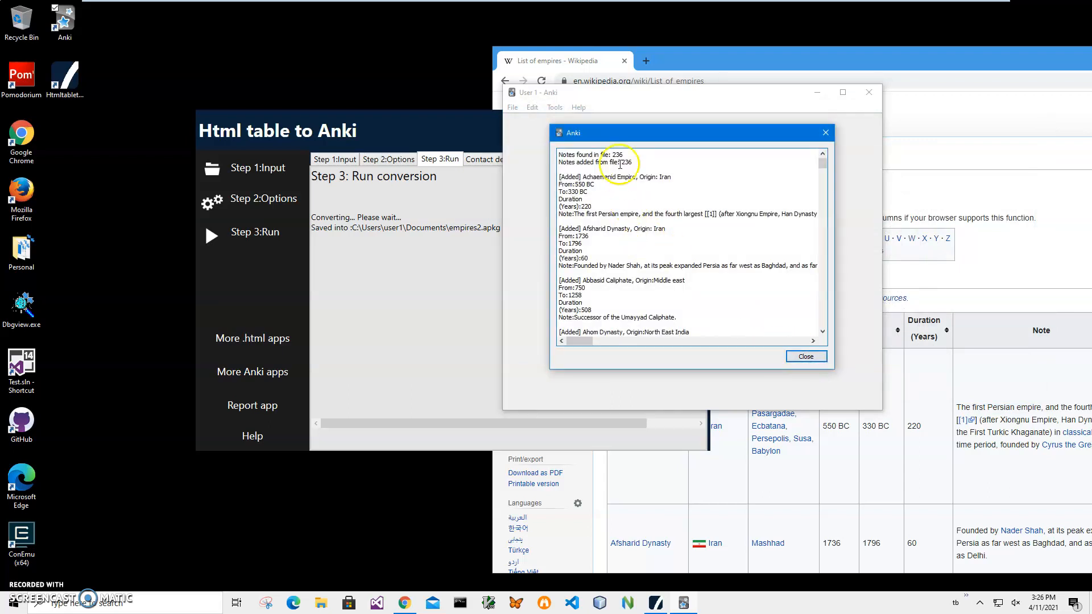
left_click(805, 356)
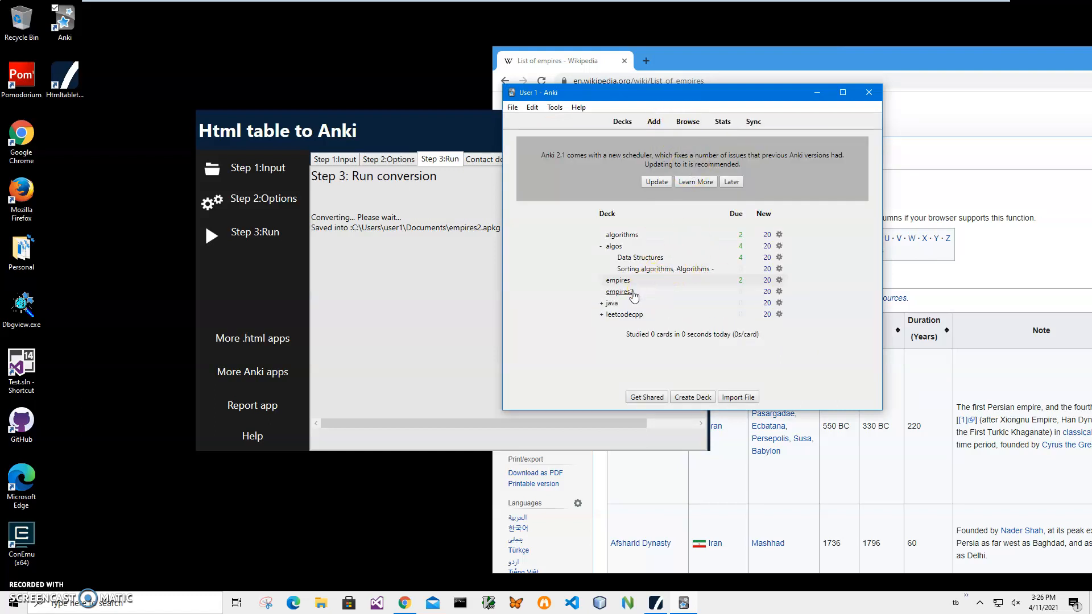
Step: Inspect the empires2 cards in the browser, e.g. the Abbasid Caliphate fields, filtered to the empires2 deck
left_click(619, 291)
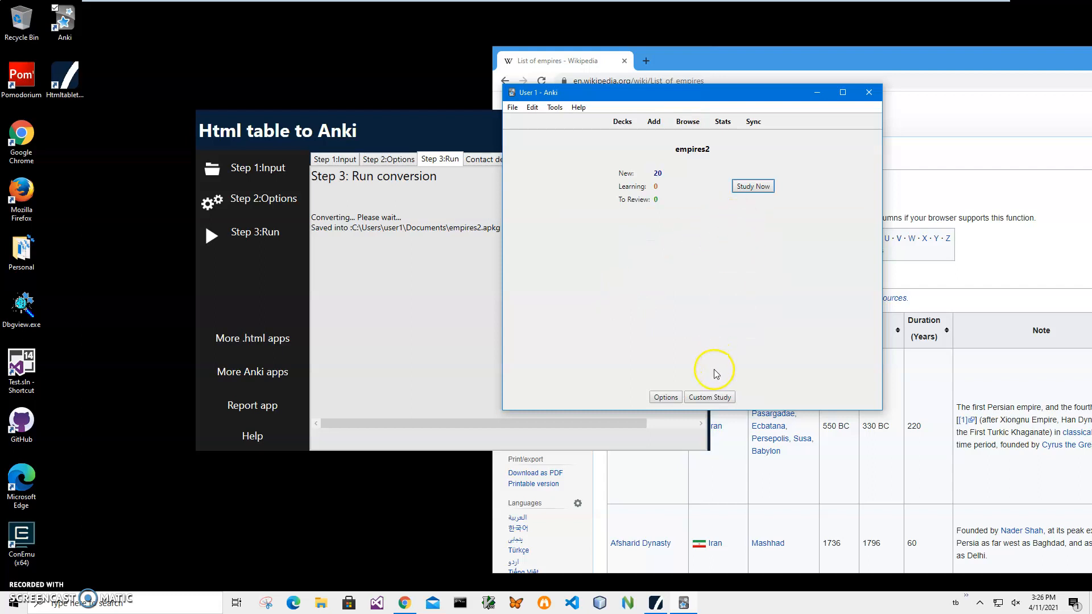
left_click(685, 122)
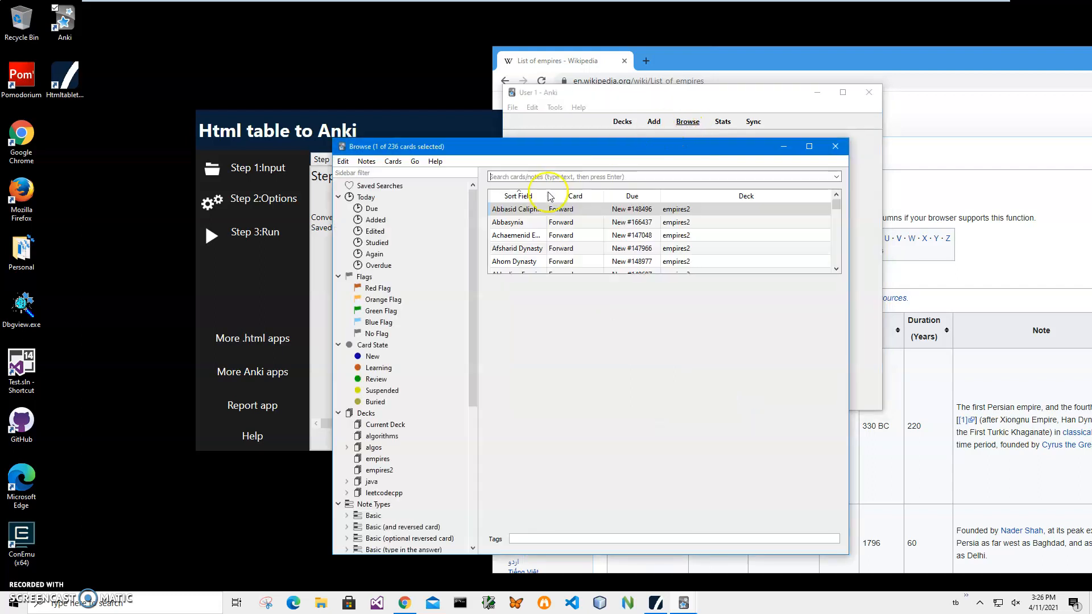
left_click(533, 210)
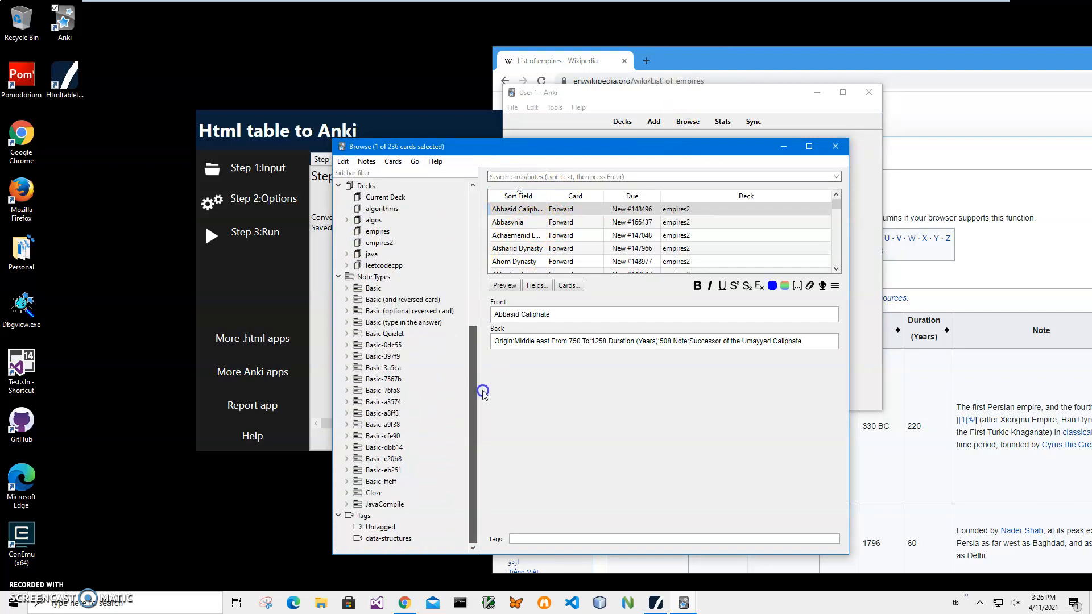
left_click(377, 322)
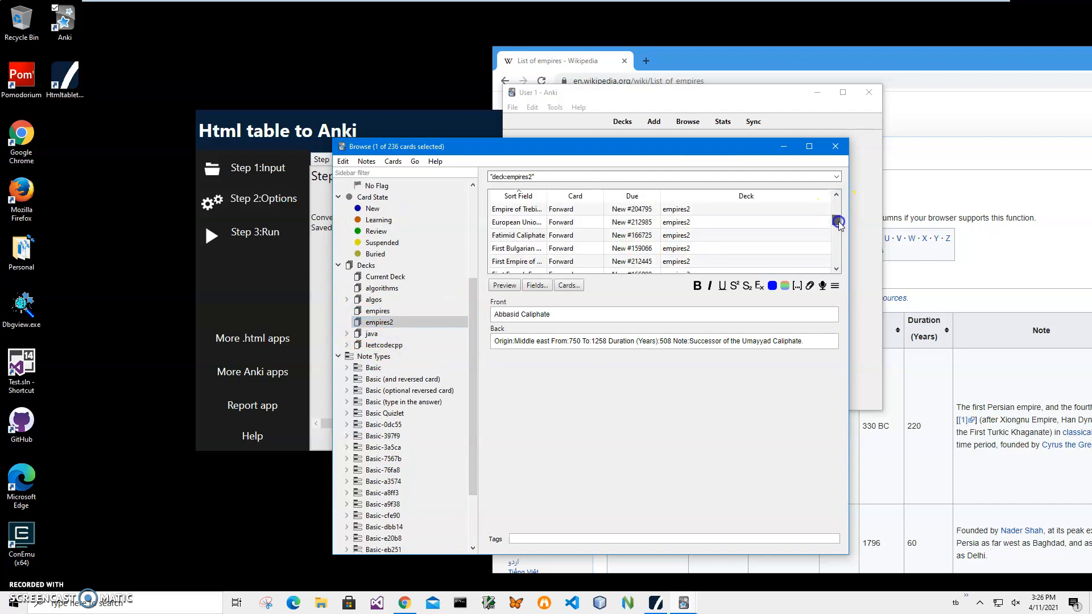
scroll("down", 3)
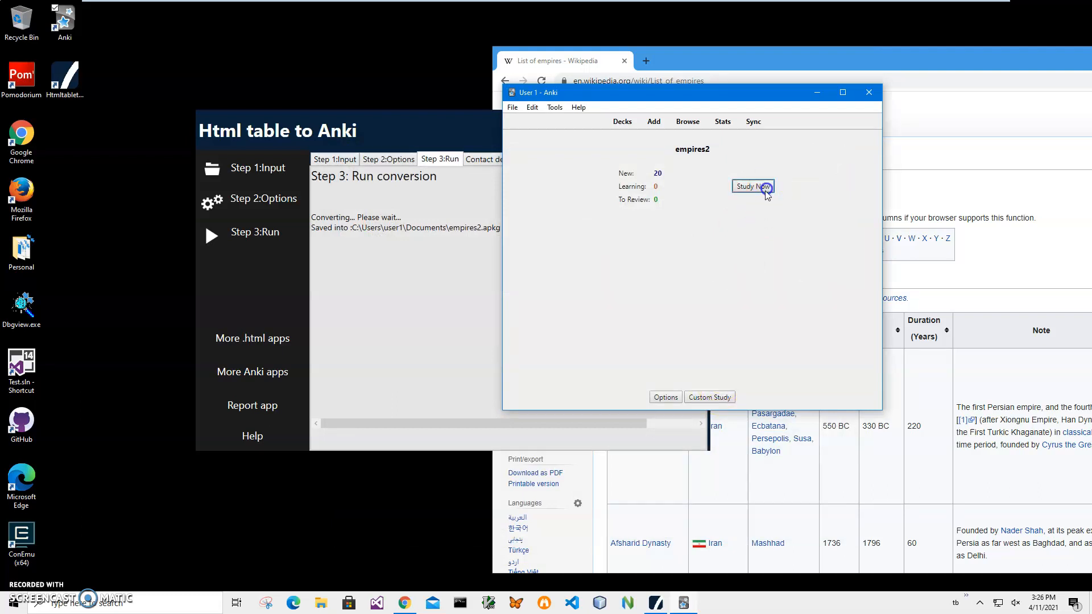
Step: Study the empires2 deck and reveal the Achaemenid Empire card's answer (origin, dates, duration, note)
left_click(751, 185)
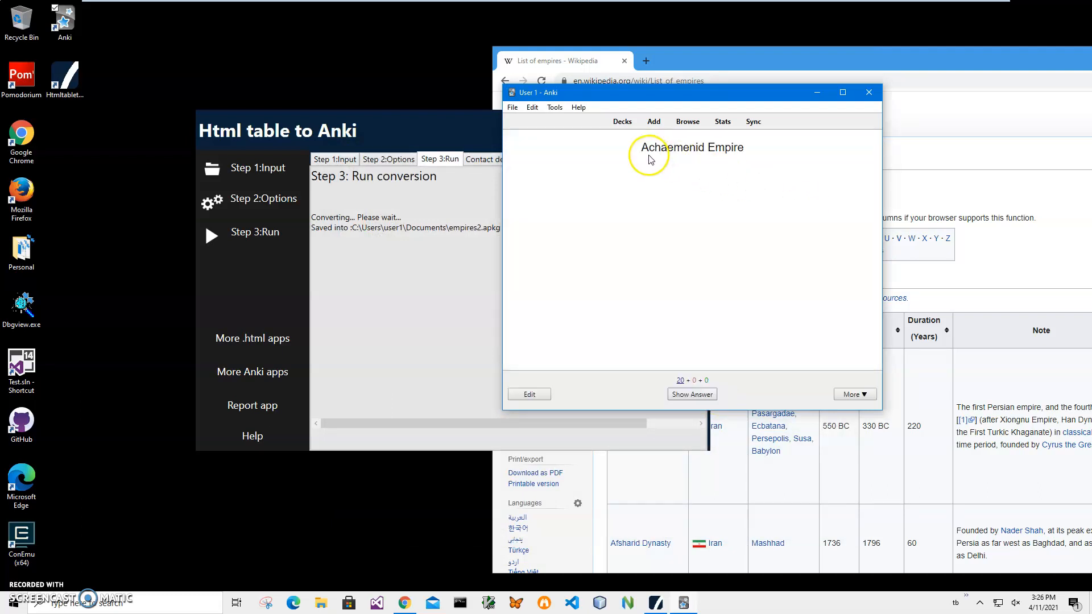
mouse_move(703, 147)
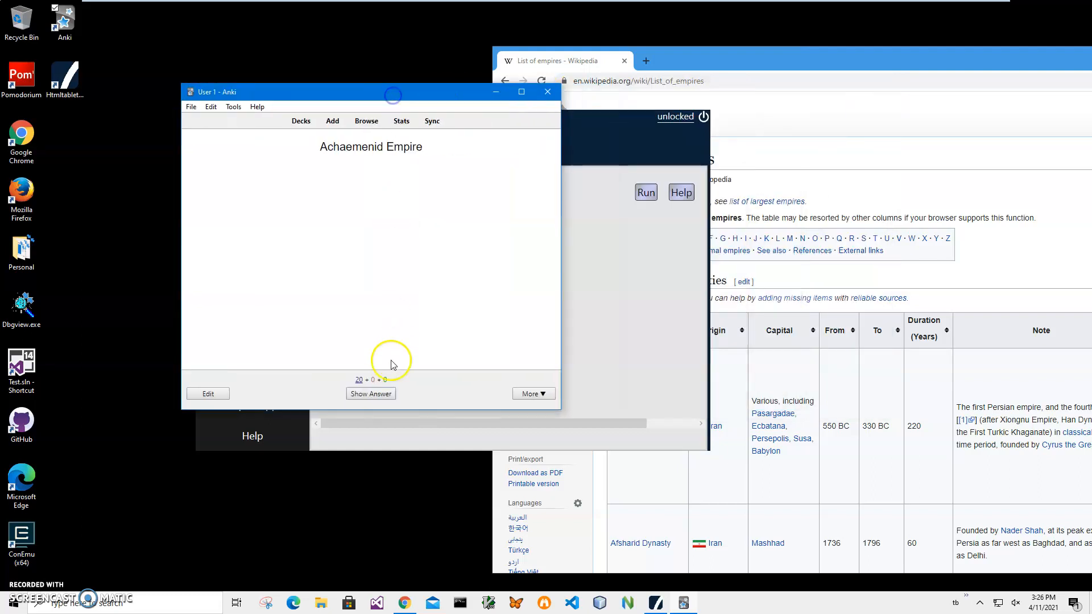
left_click(371, 393)
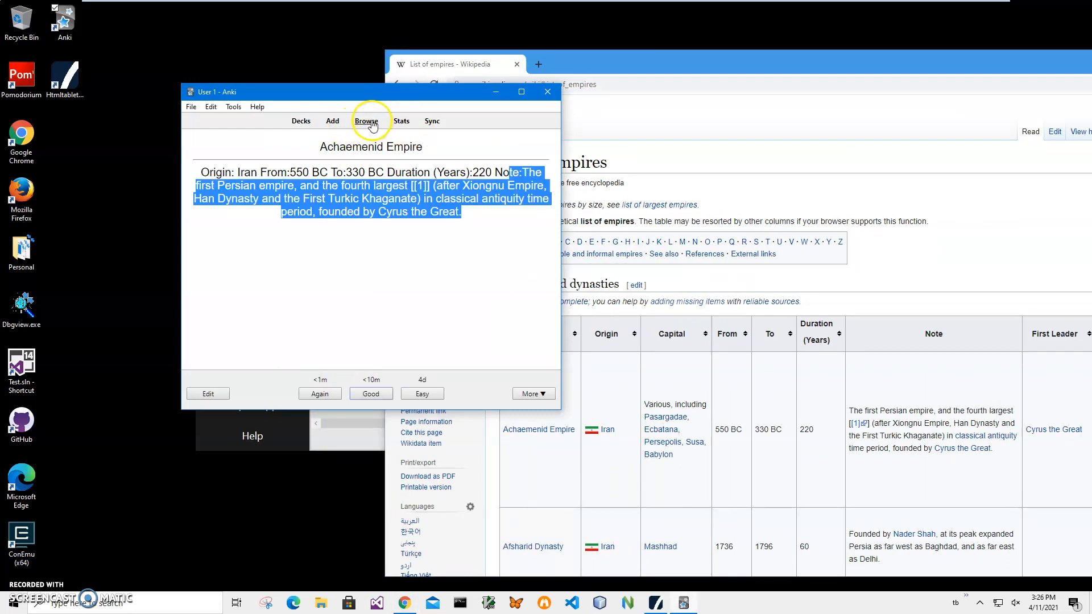
mouse_move(365, 121)
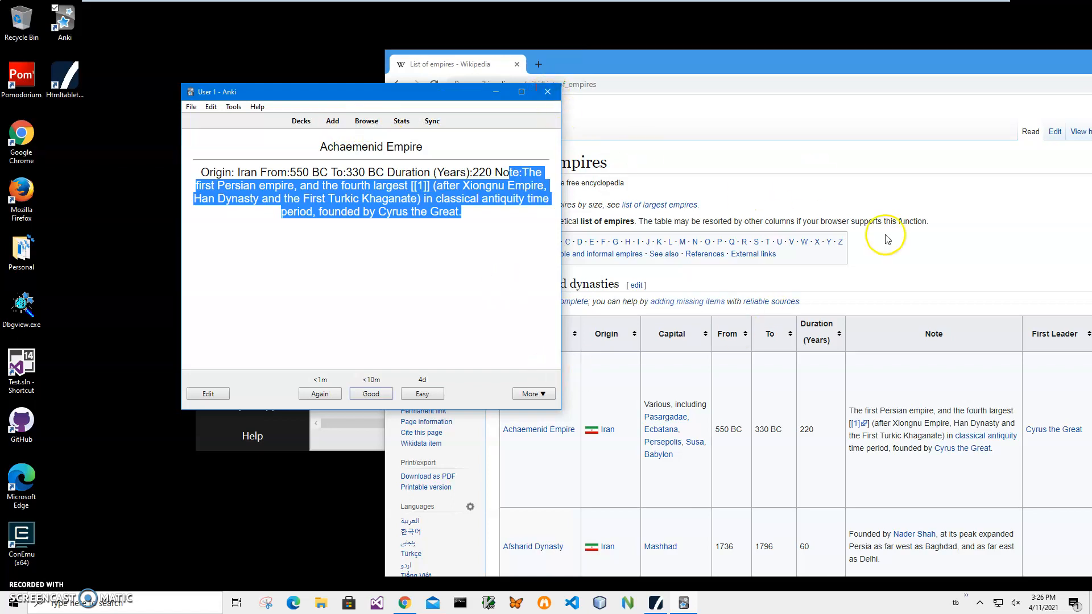
mouse_move(745, 332)
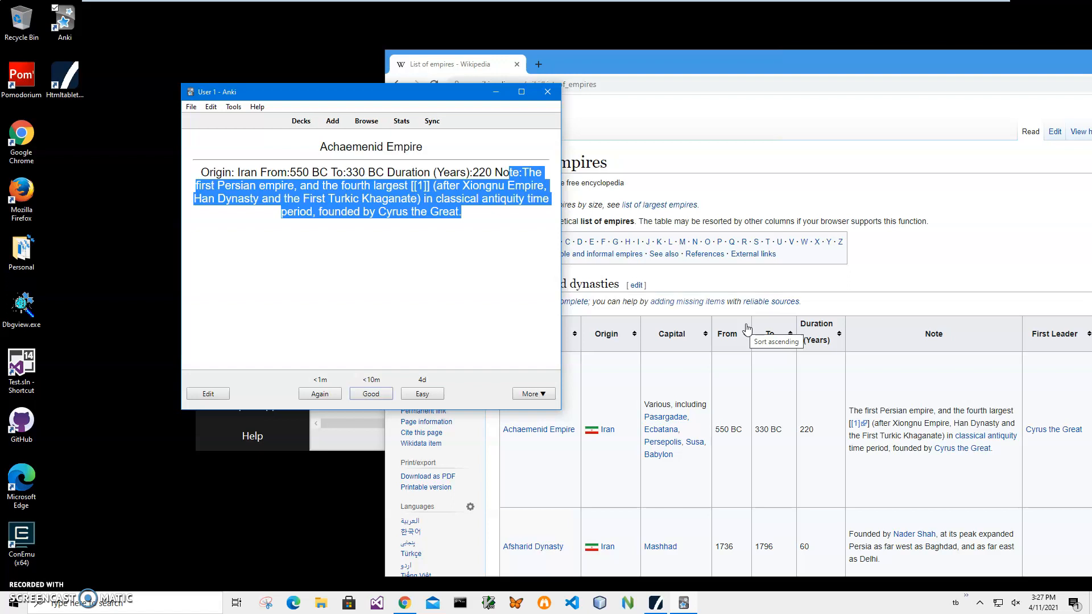
mouse_move(879, 252)
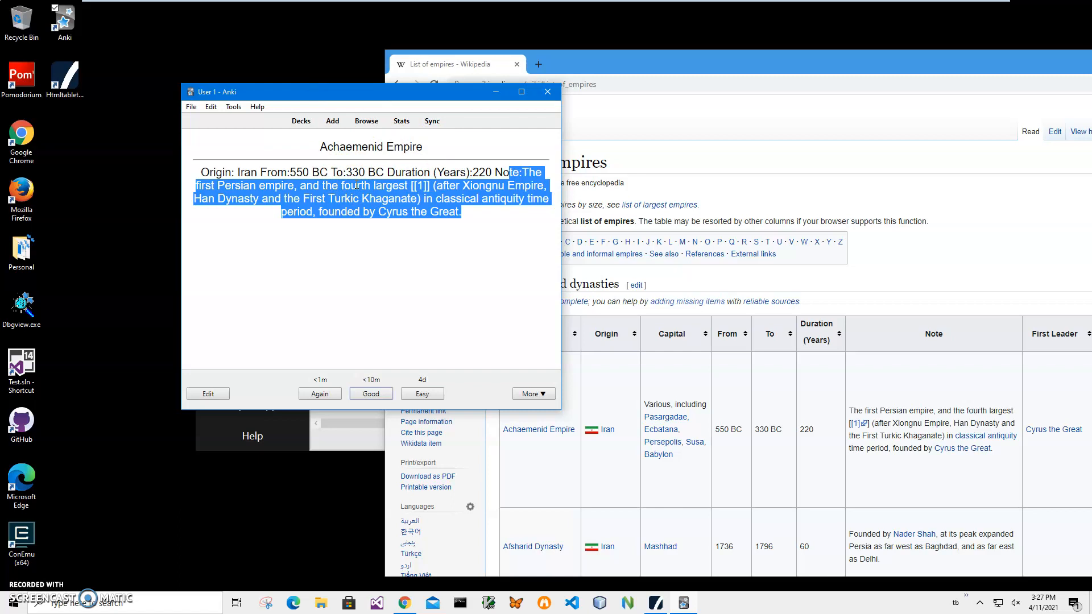
mouse_move(411, 246)
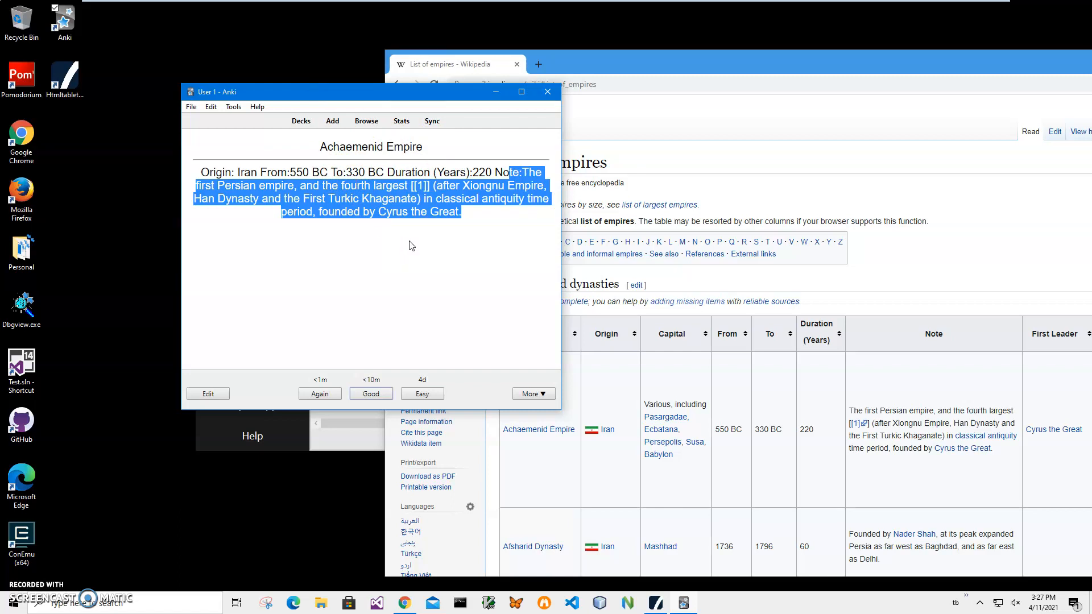